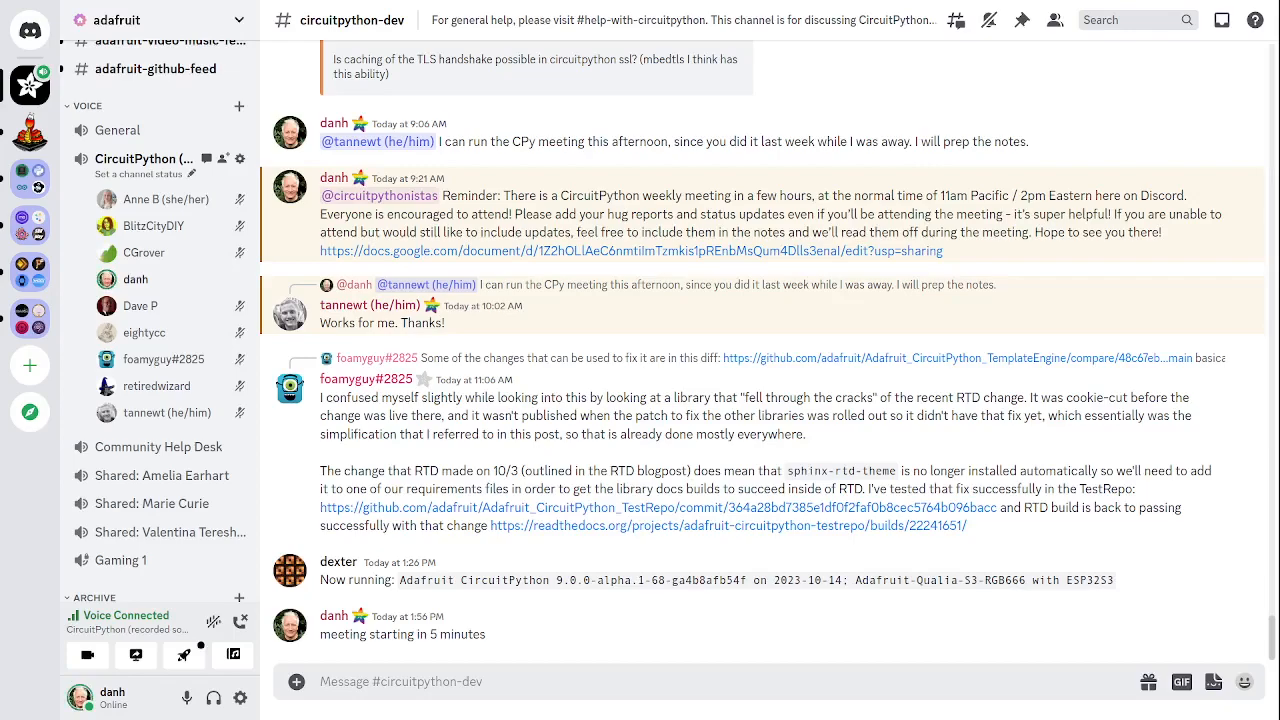
# Scroll down to the GitHub notices that pull request #8479 was reviewed and closed.
pyautogui.scroll(-3)
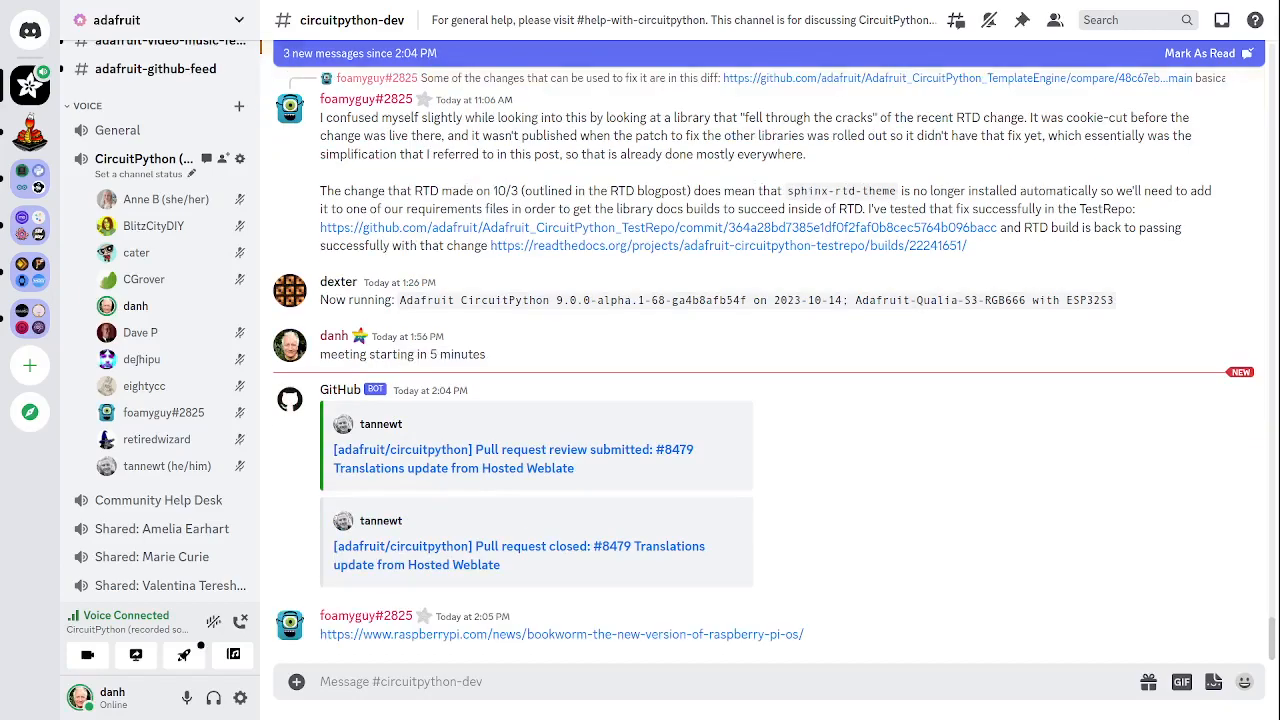
# Scroll down to the Raspberry Pi Bookworm link preview and the GitHub comment on issue #8437.
pyautogui.scroll(-3)
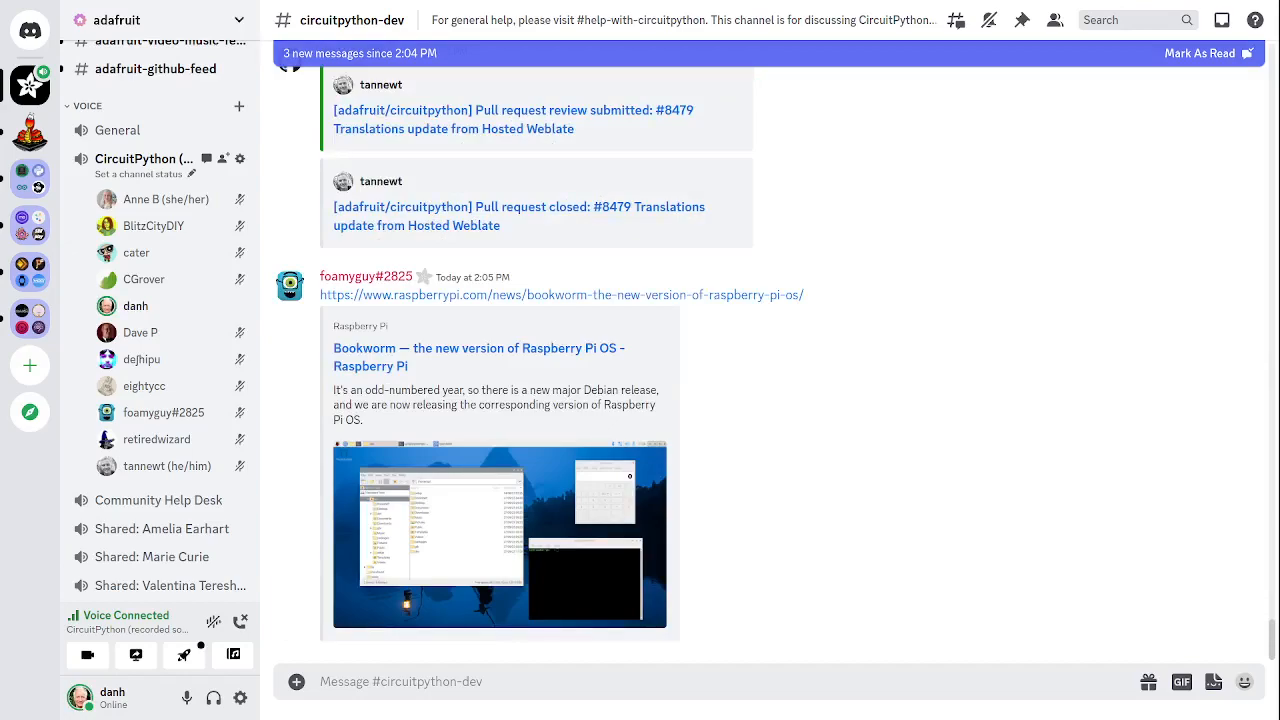
pyautogui.scroll(-3)
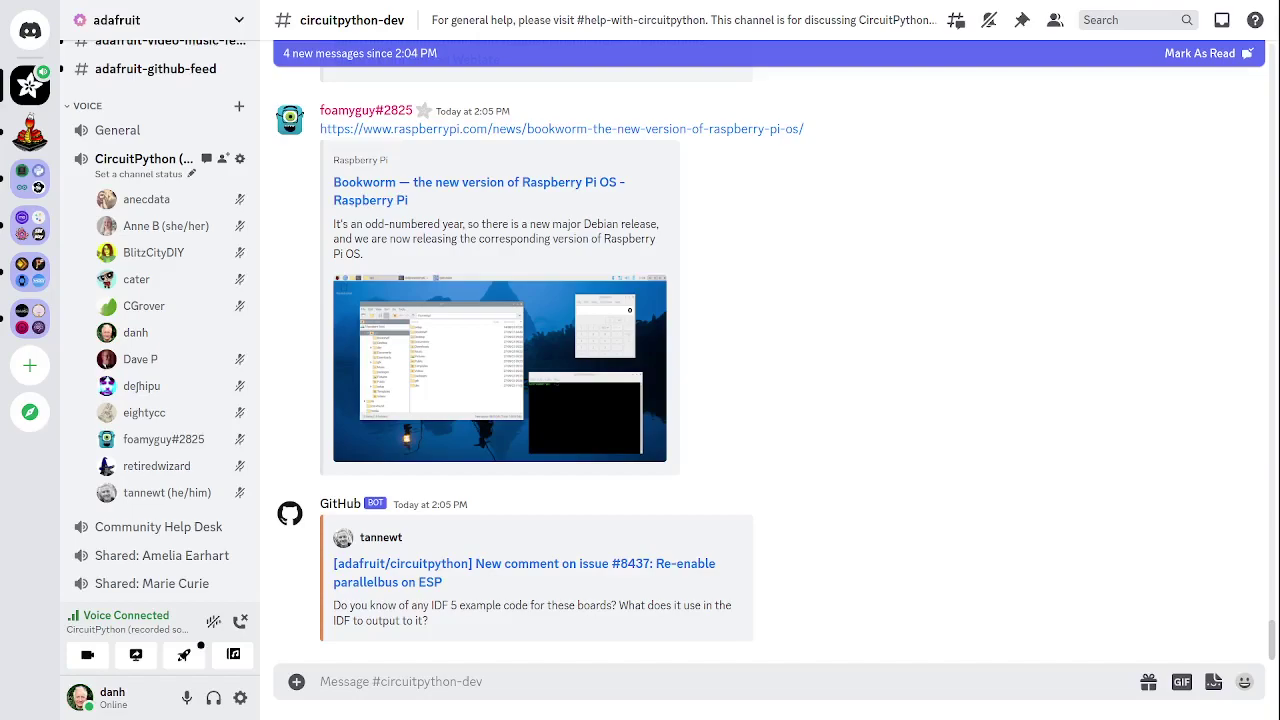
# Scroll down to the pull request #8446 comment and the CircuitPython Pi Pico YouTube link.
pyautogui.scroll(-3)
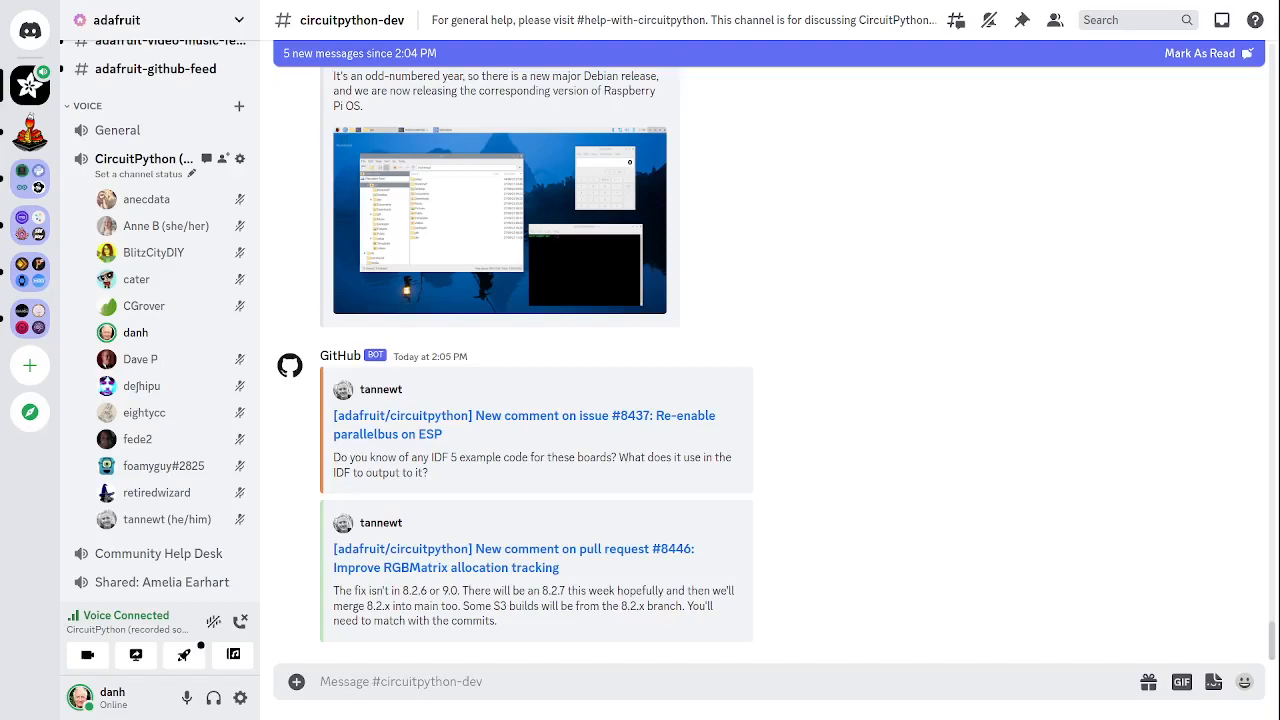
pyautogui.scroll(-3)
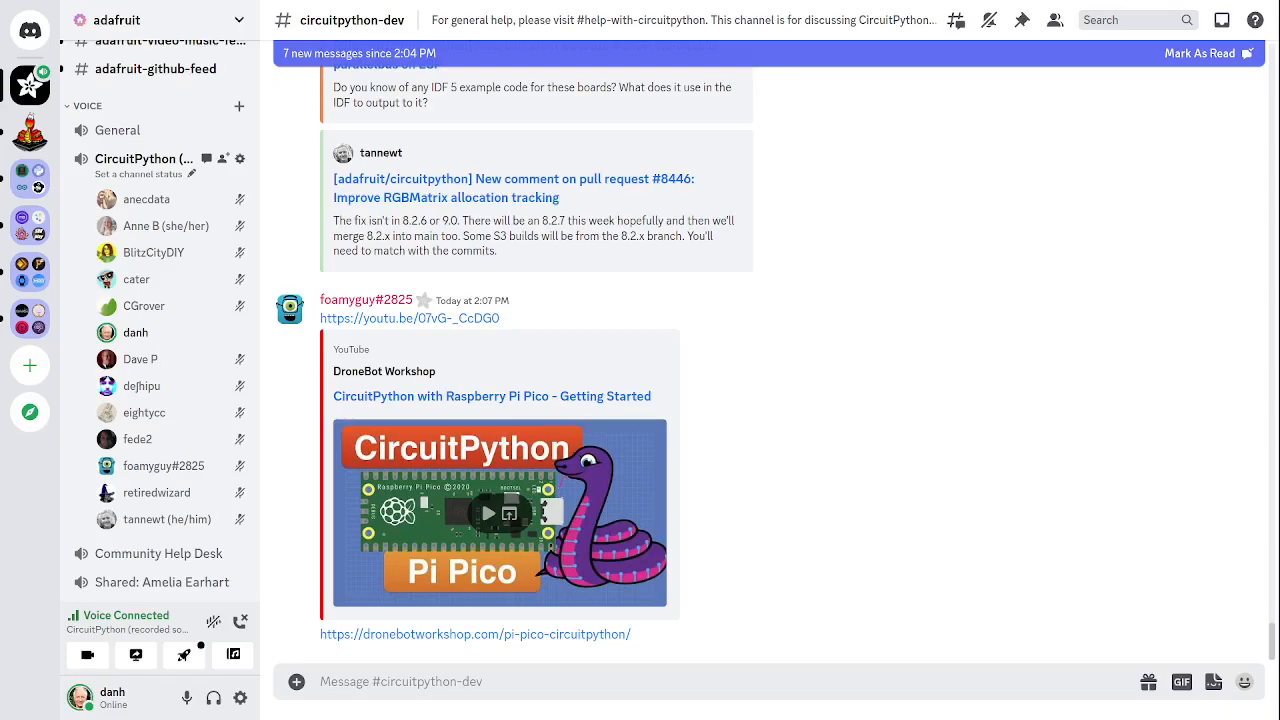
# Scroll to the pull request #8480 Maker BlizzardS3 comment and the 'Submissions welcome' reply.
pyautogui.scroll(-3)
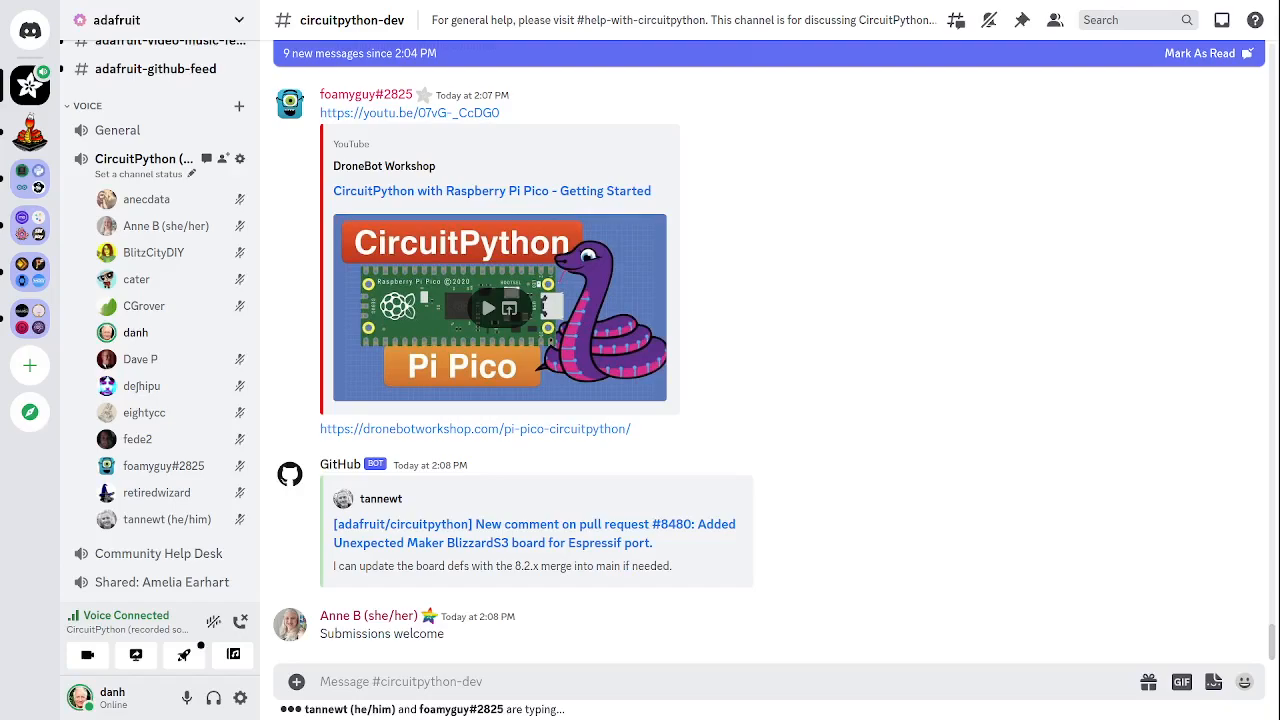
pyautogui.scroll(-3)
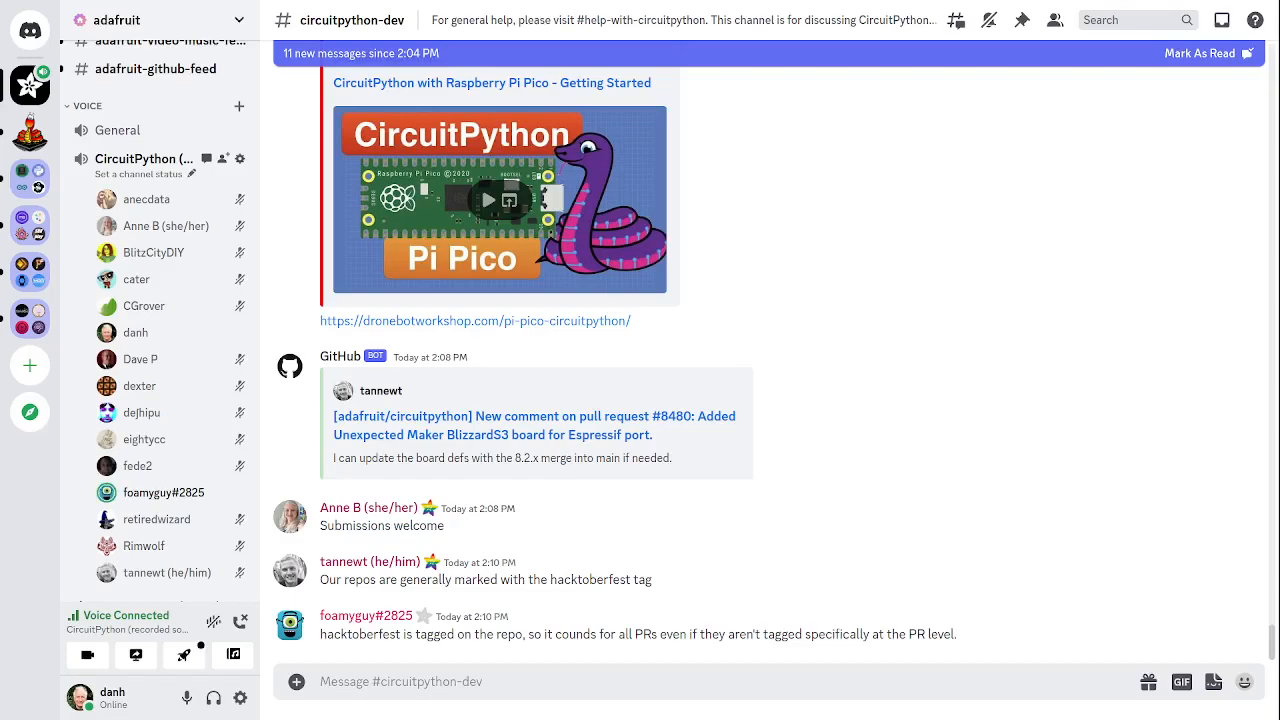
pyautogui.moveTo(880, 342)
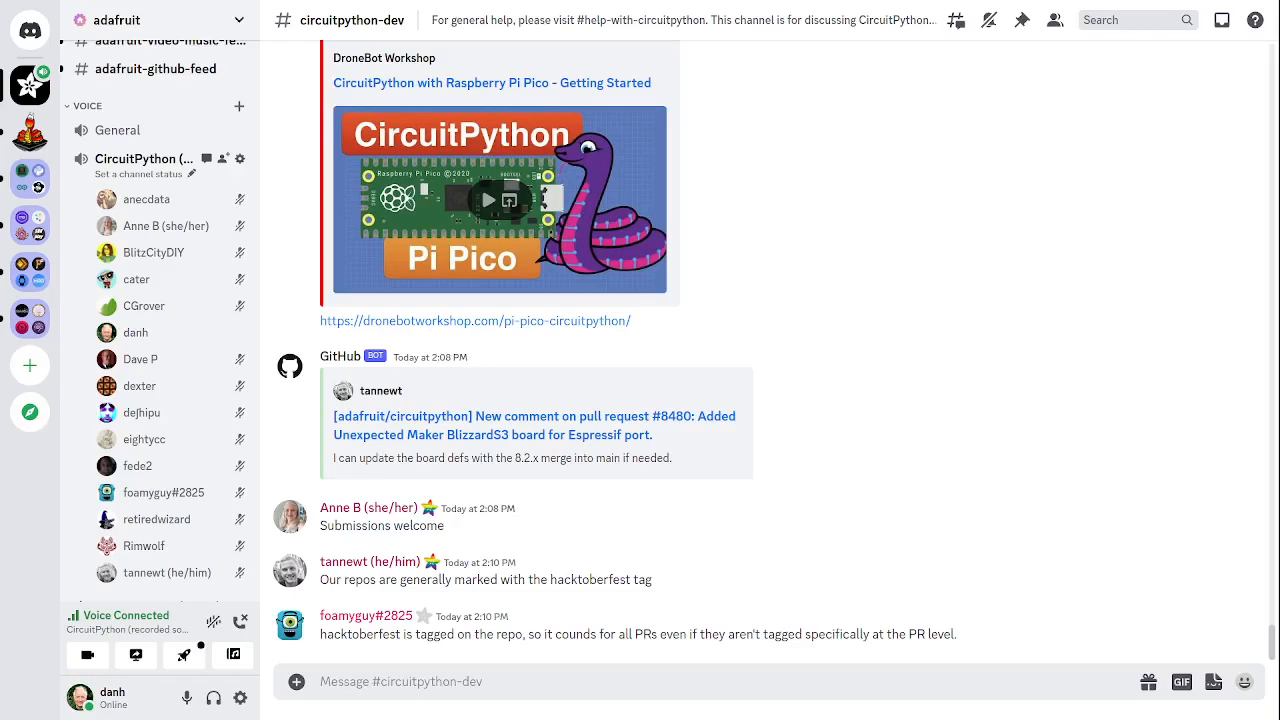
pyautogui.moveTo(1176, 336)
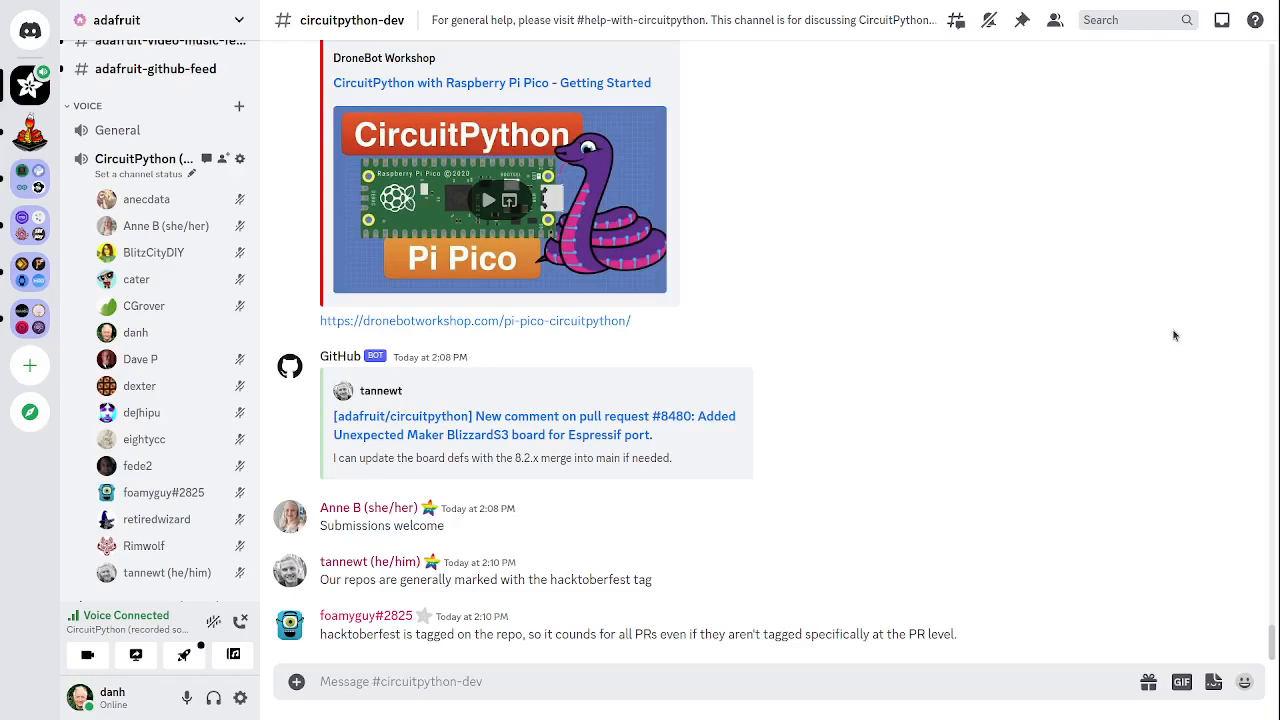
pyautogui.moveTo(1032, 404)
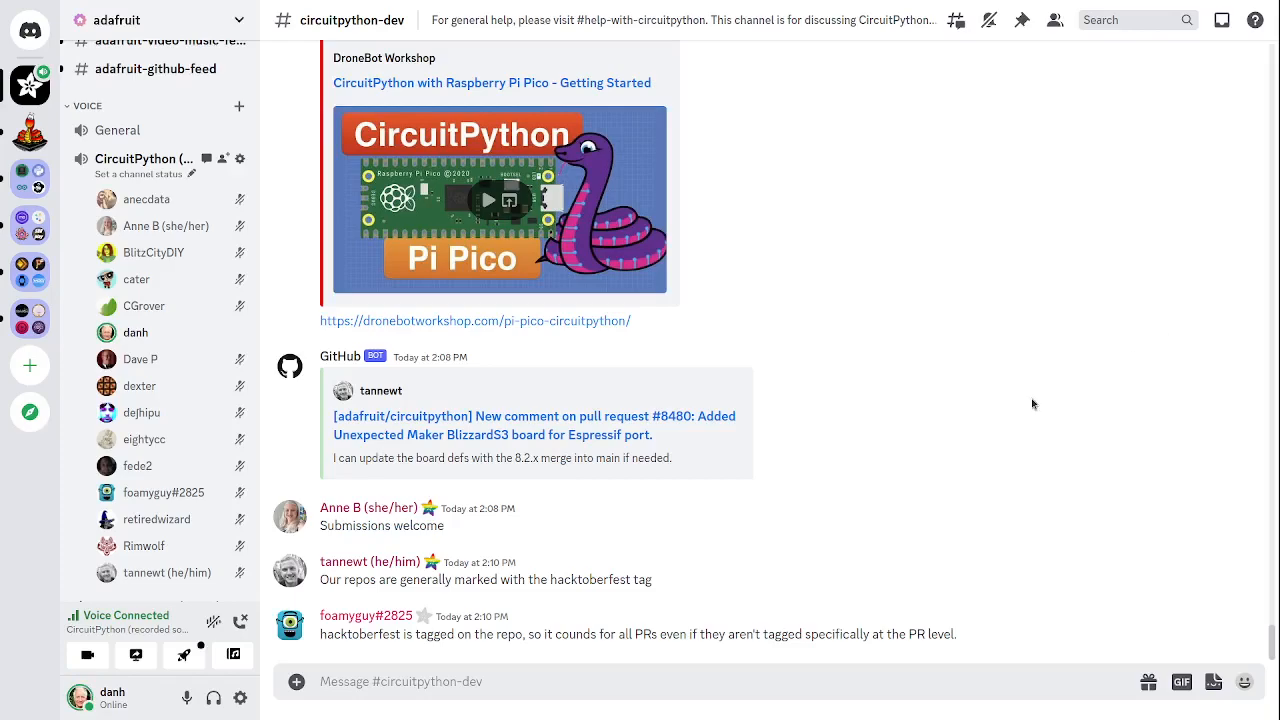
pyautogui.moveTo(570, 628)
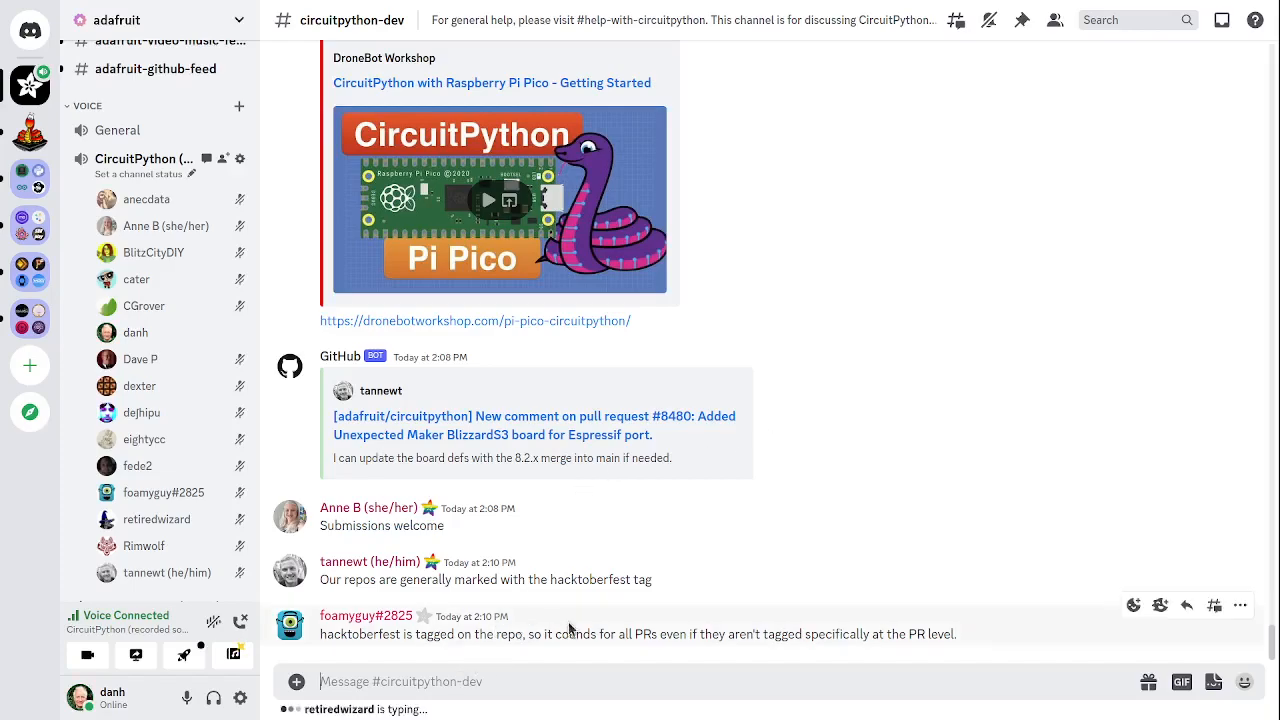
pyautogui.moveTo(646, 620)
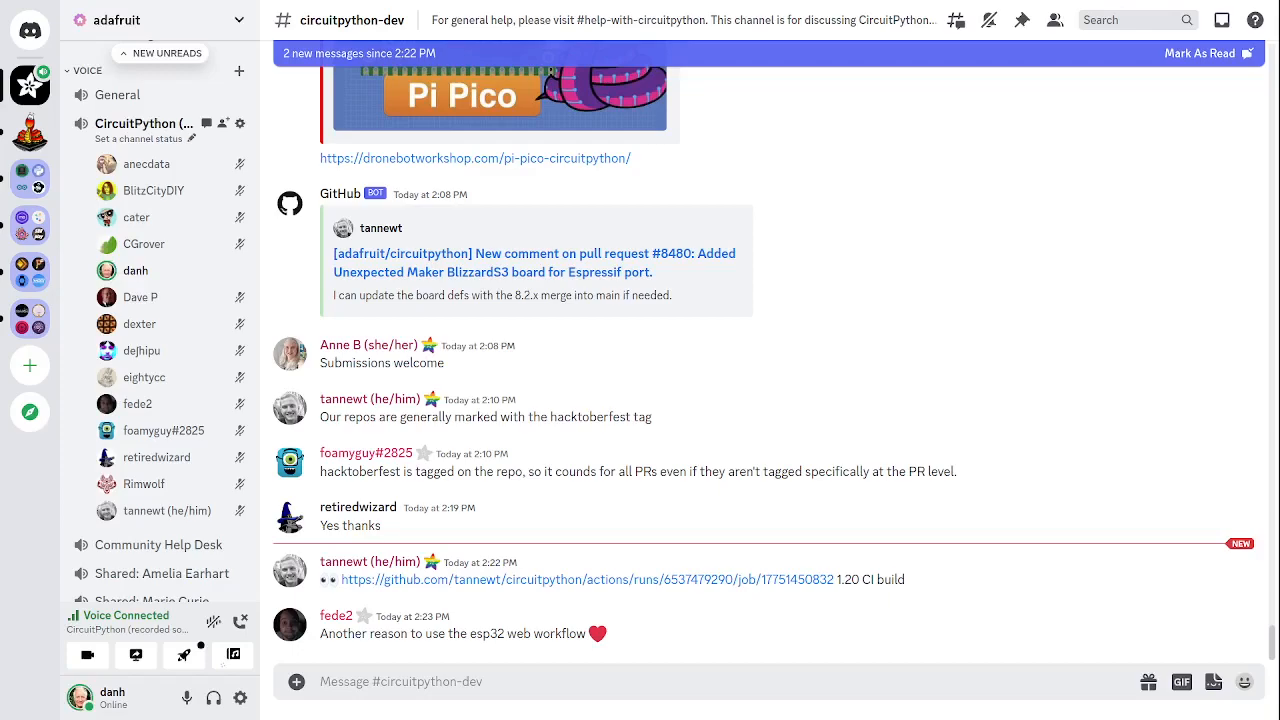
pyautogui.scroll(-3)
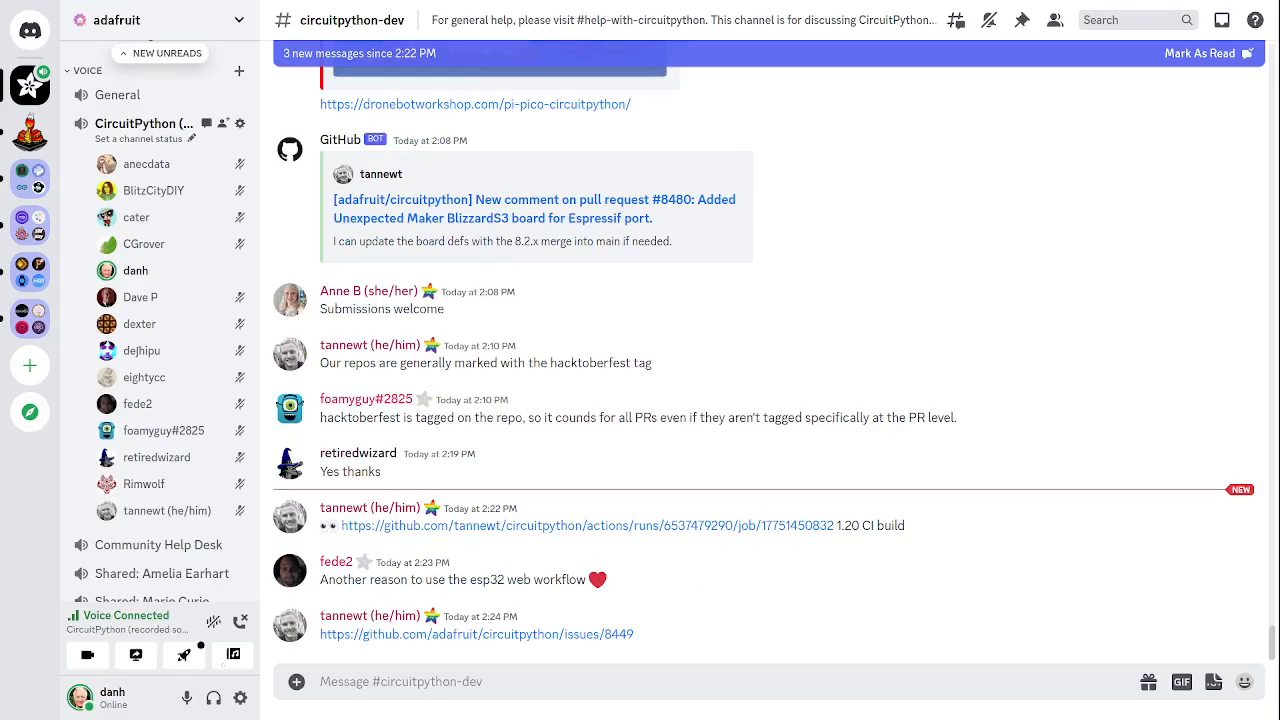
pyautogui.scroll(-3)
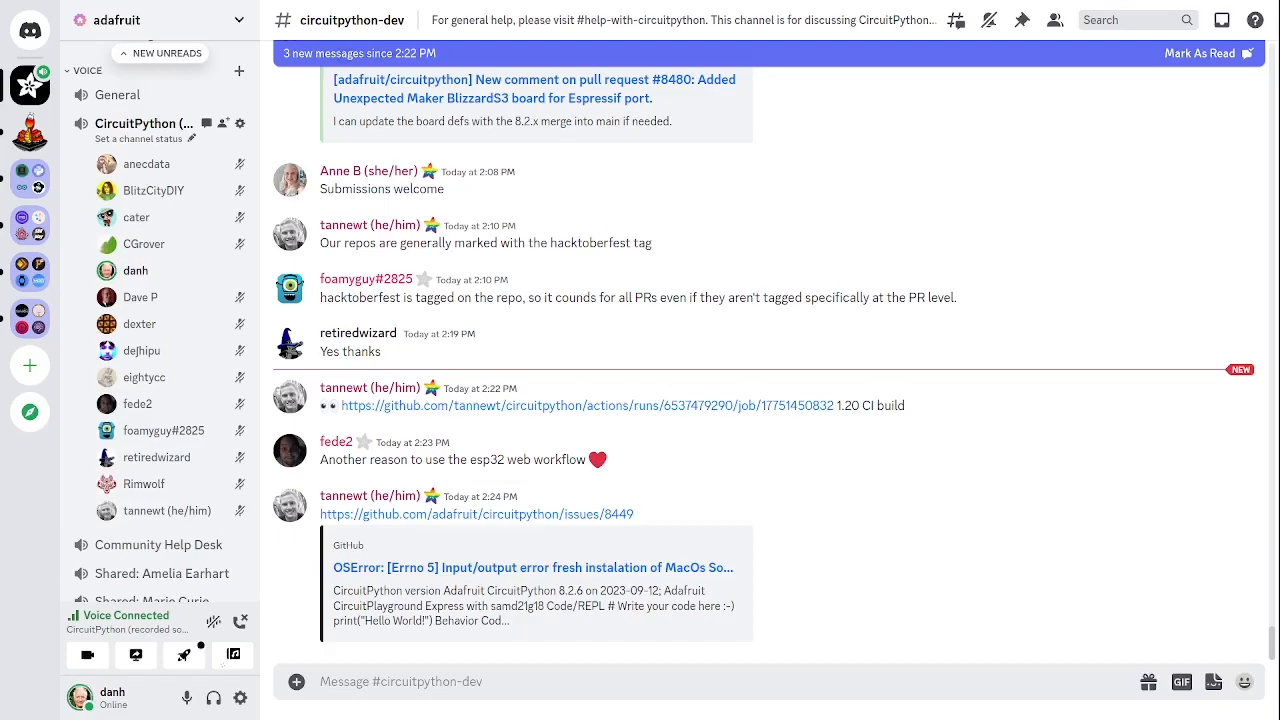
pyautogui.scroll(3)
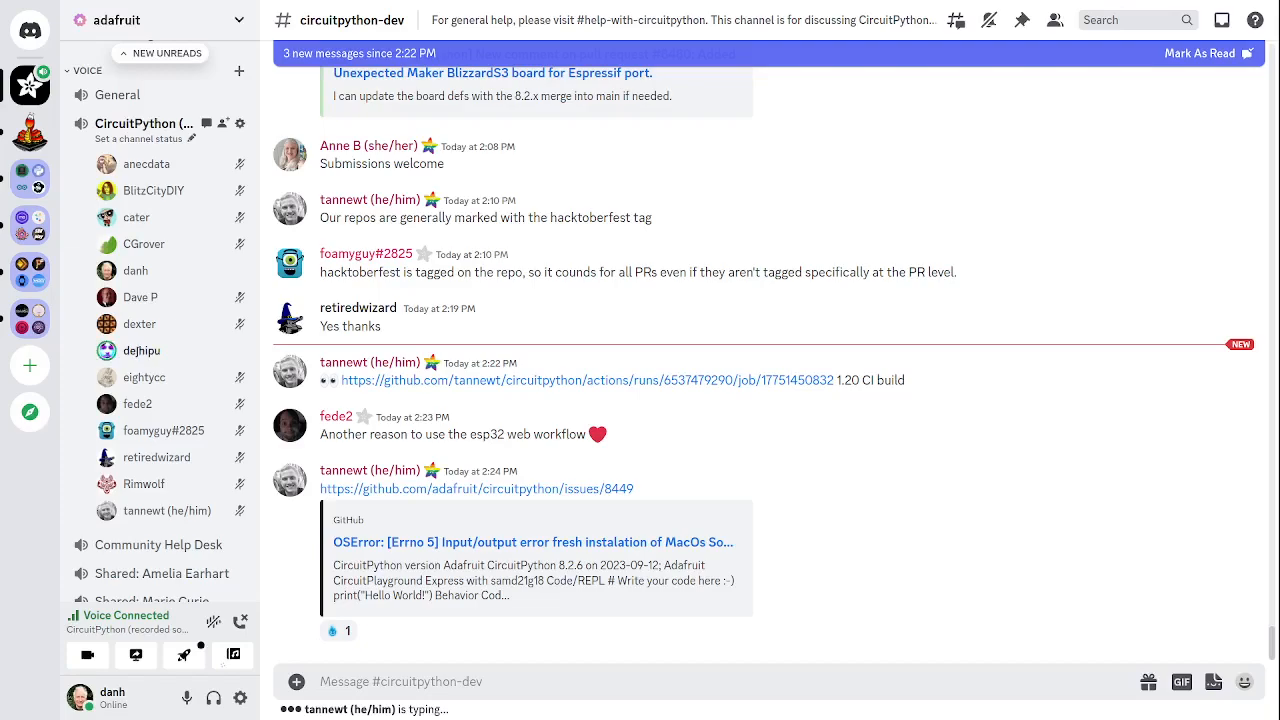
# Scroll down to eightycc's ARM GCC 12.3 toolchain build report and the reply about 13.2.
pyautogui.scroll(-3)
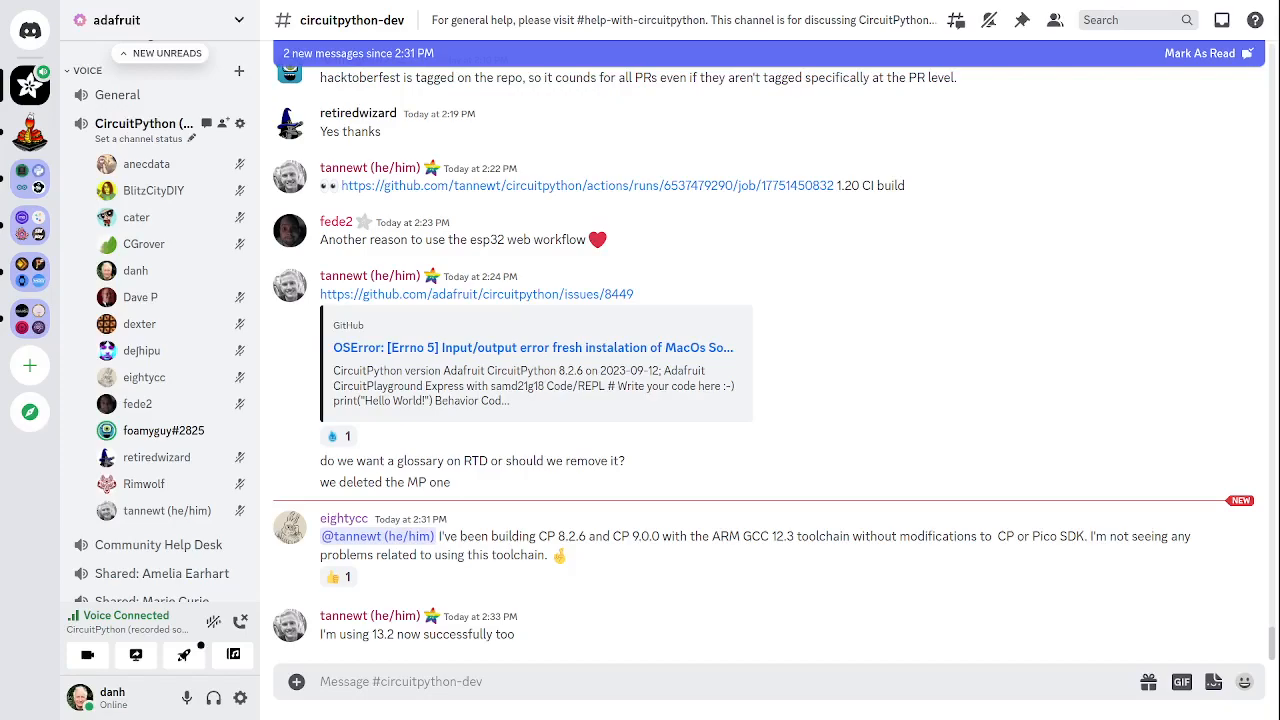
# Scroll down to foamyguy's Read the Docs blog link about default project dependency changes.
pyautogui.scroll(-3)
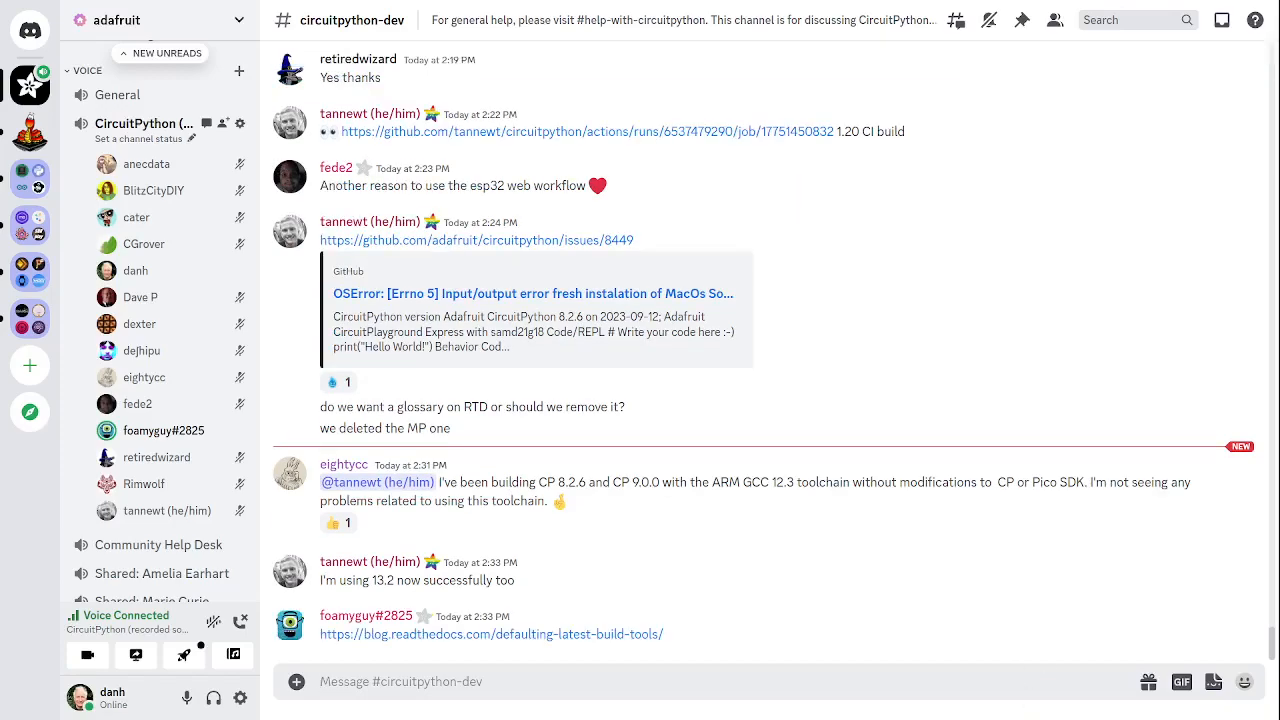
pyautogui.scroll(-3)
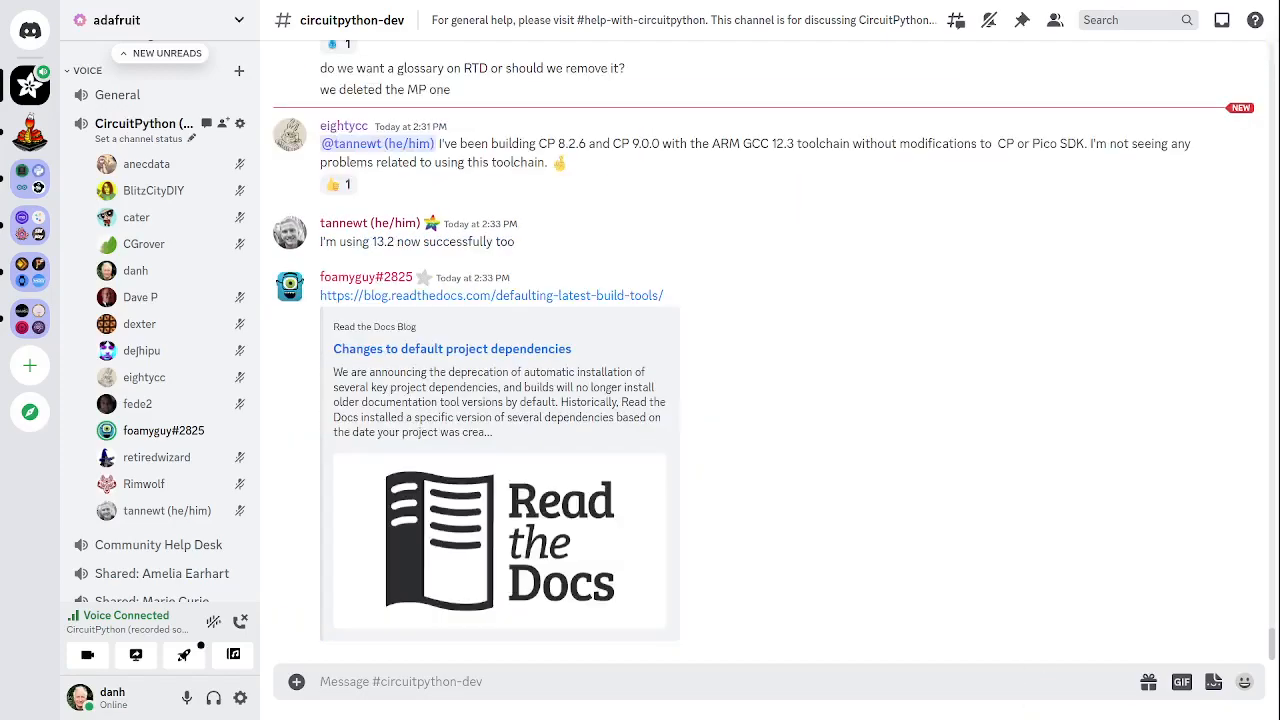
pyautogui.moveTo(920, 514)
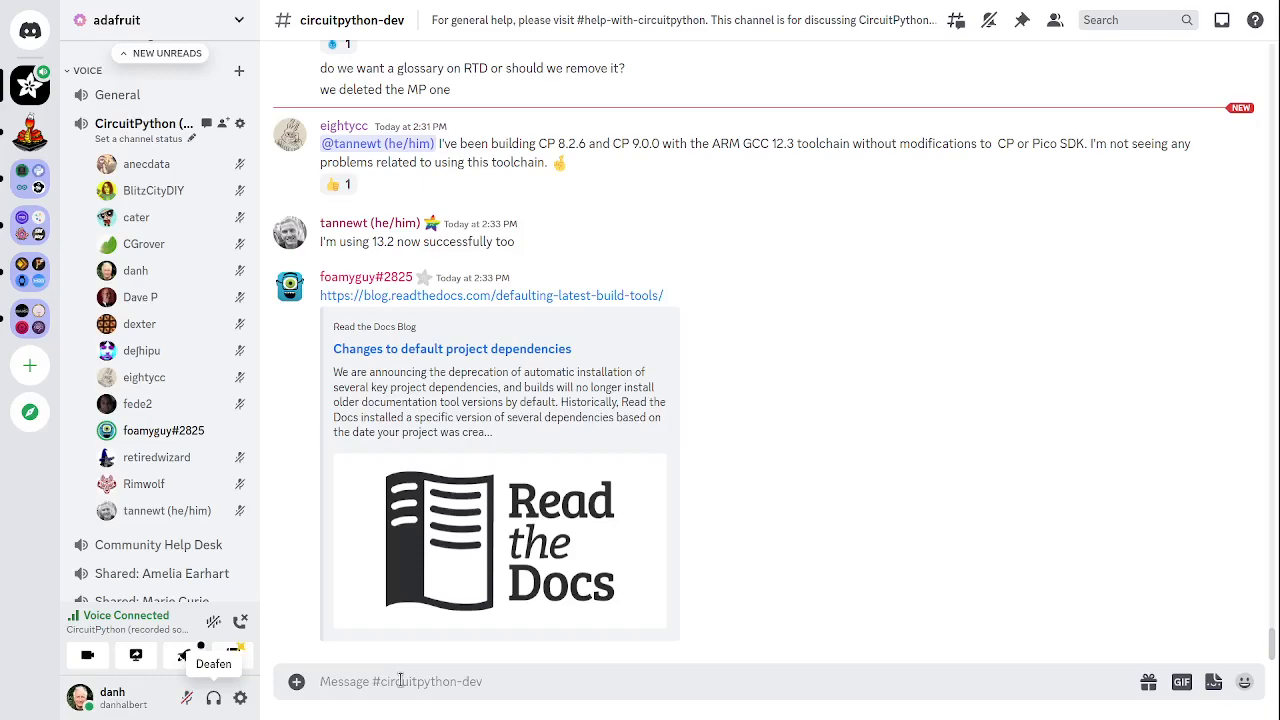
# Write the reply 'we plan to move to 12.3 after finishing the micropython merges', rewording along the way.
pyautogui.write('we')
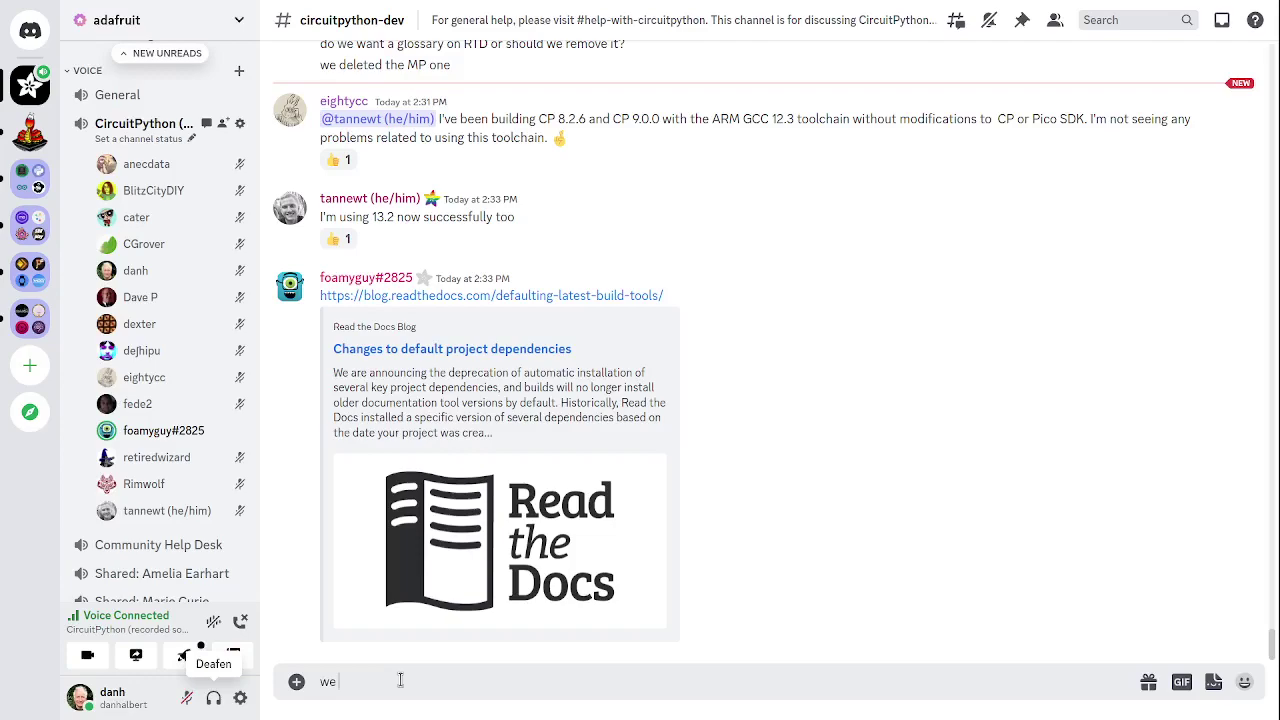
pyautogui.write('will')
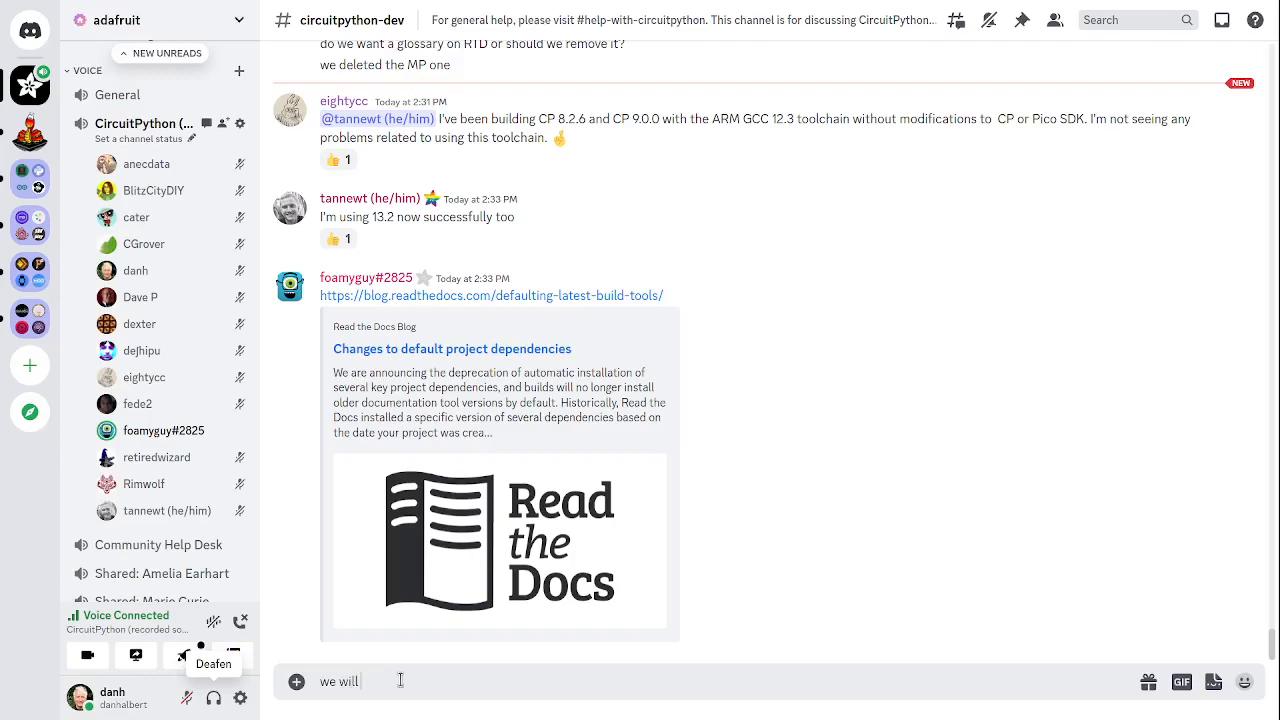
pyautogui.write('probably try to')
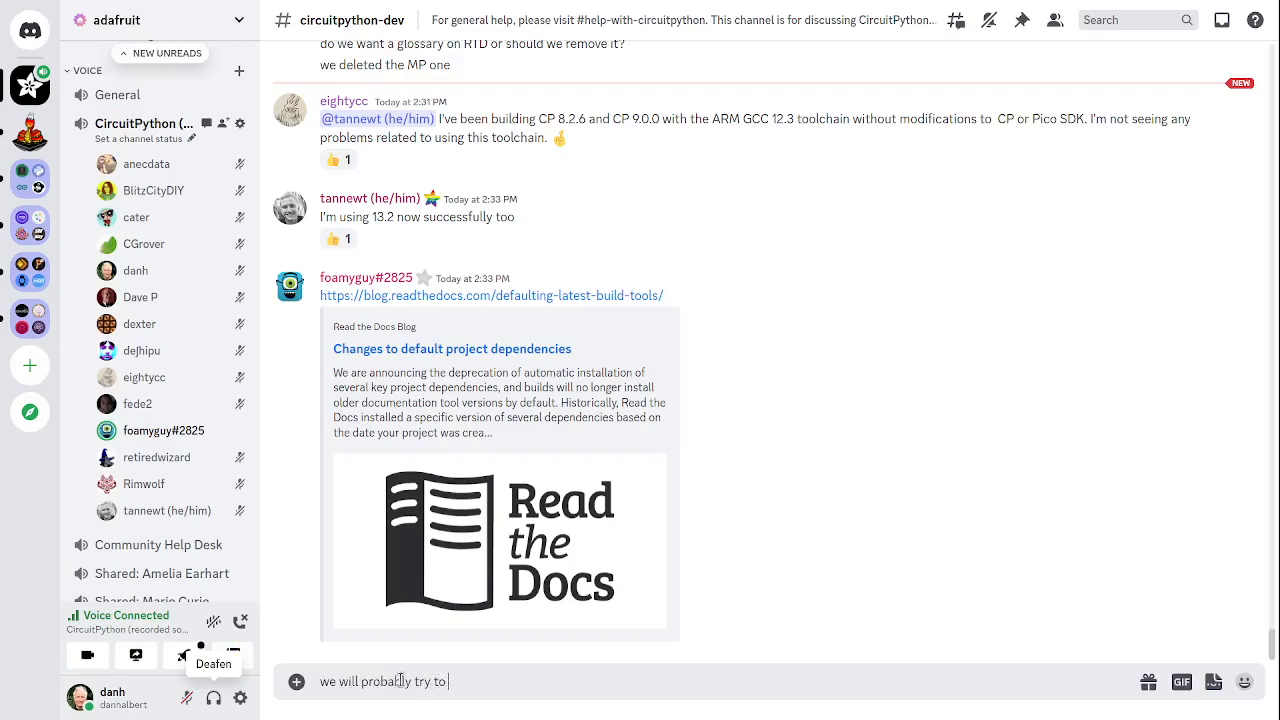
pyautogui.write('mov')
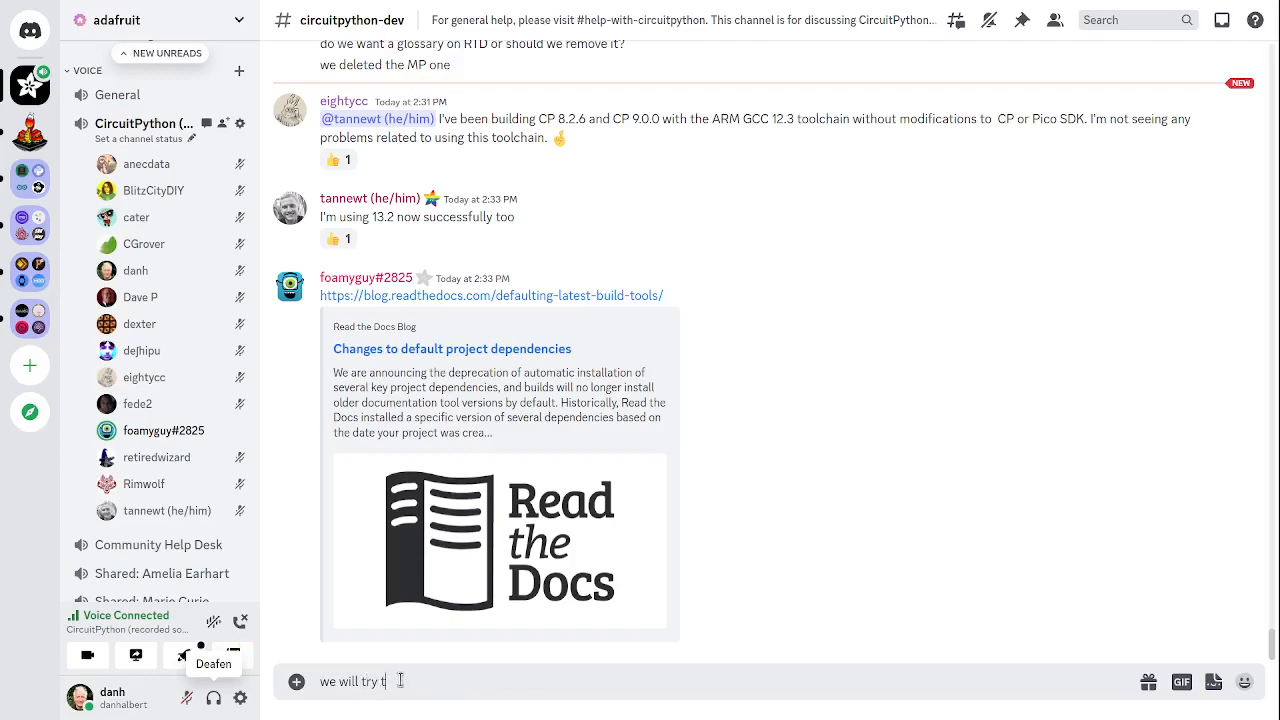
pyautogui.write('o move to 12.3')
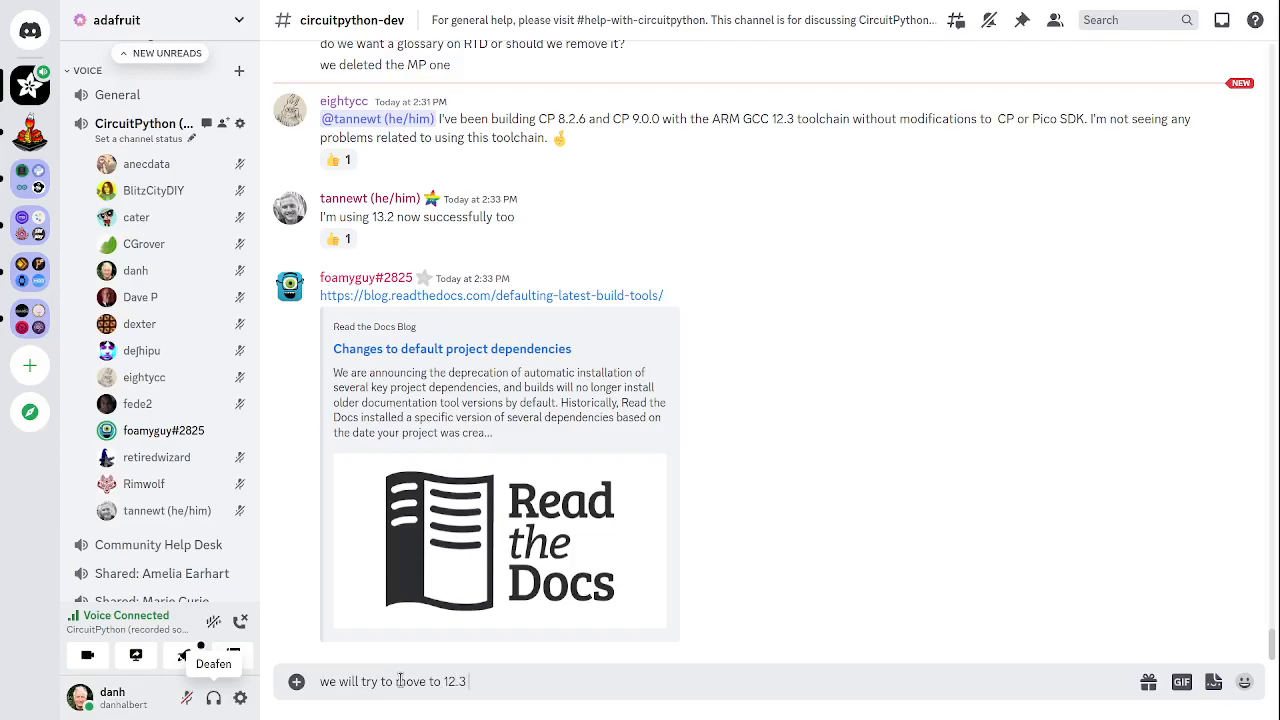
pyautogui.write('after finishing the micropyth')
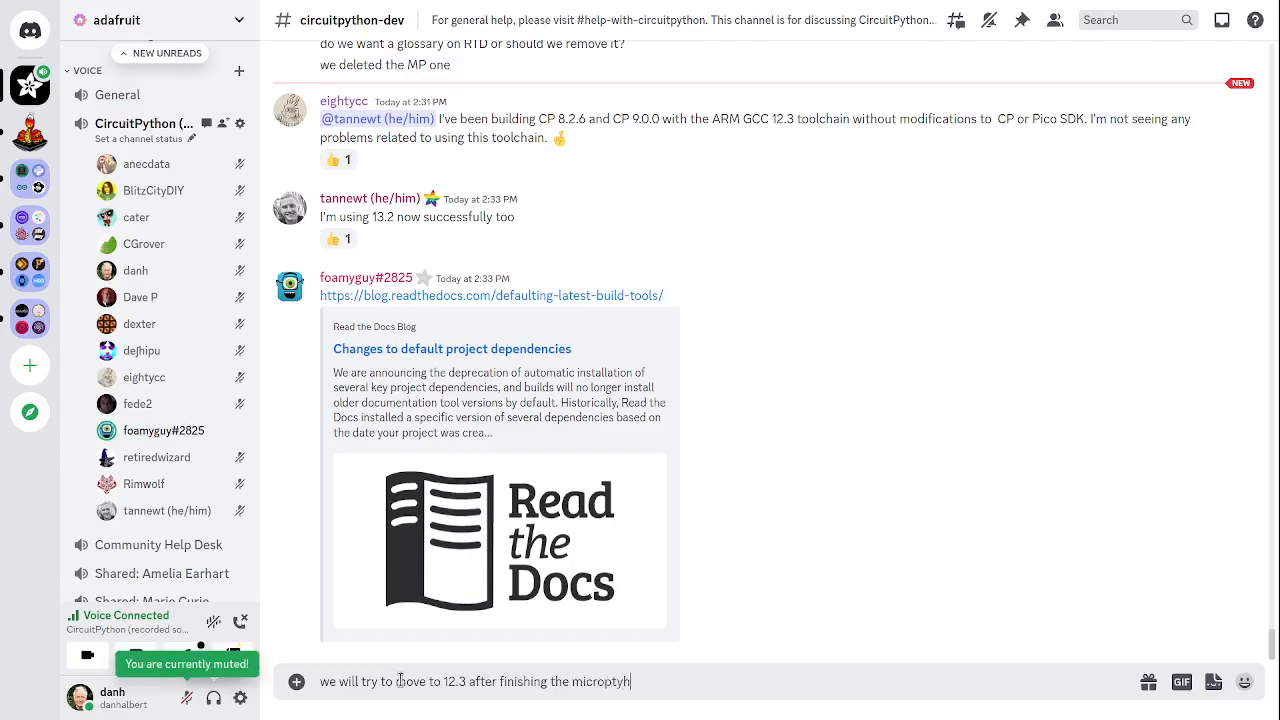
pyautogui.write('on')
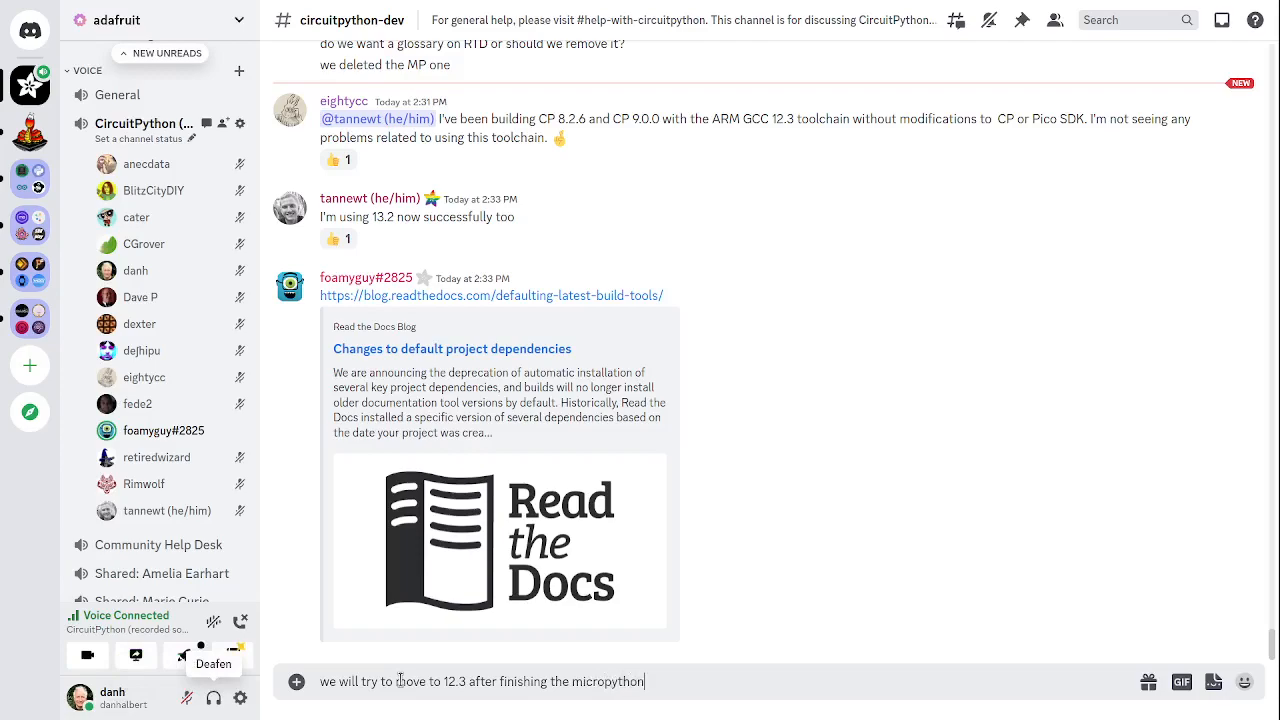
pyautogui.write('builds')
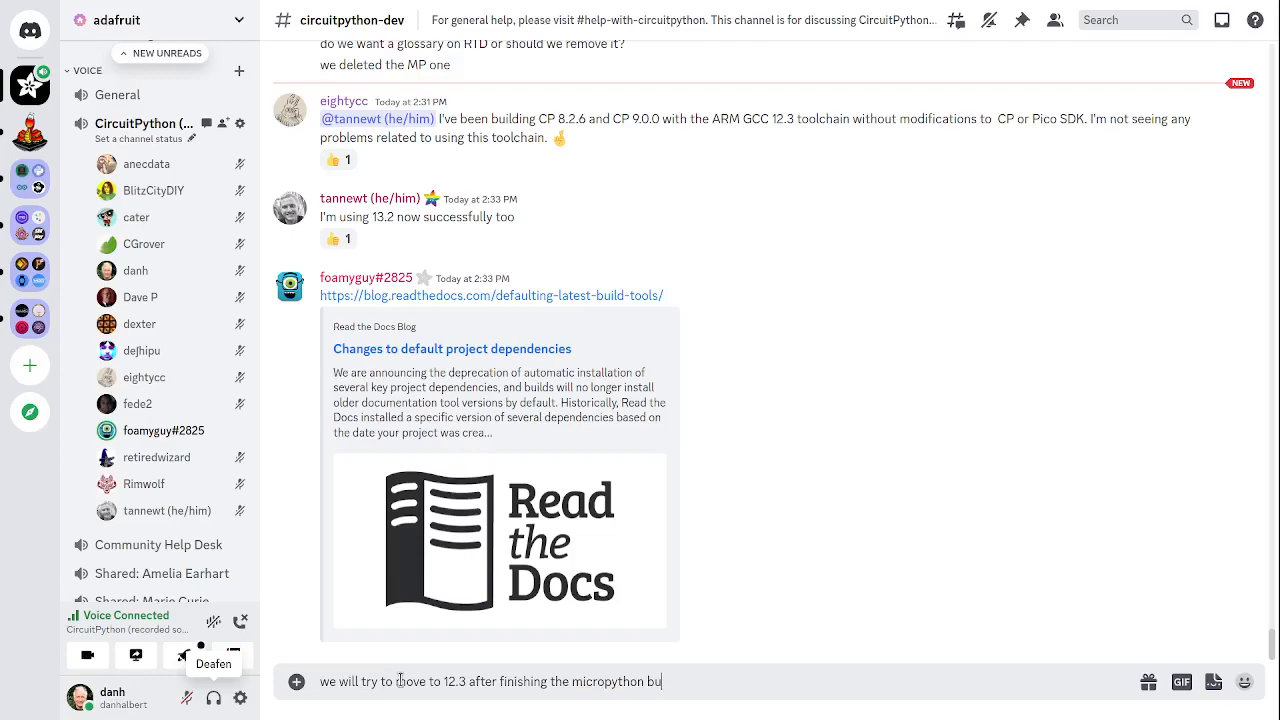
pyautogui.write('eges')
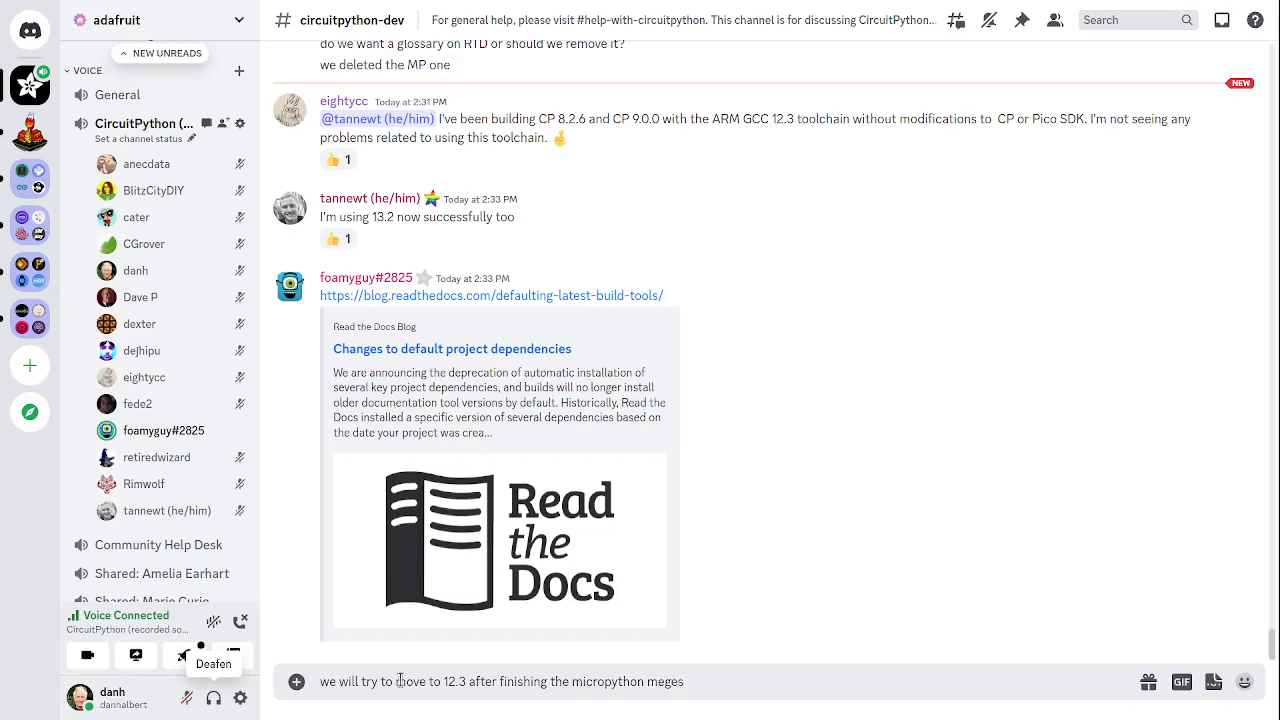
pyautogui.write('s')
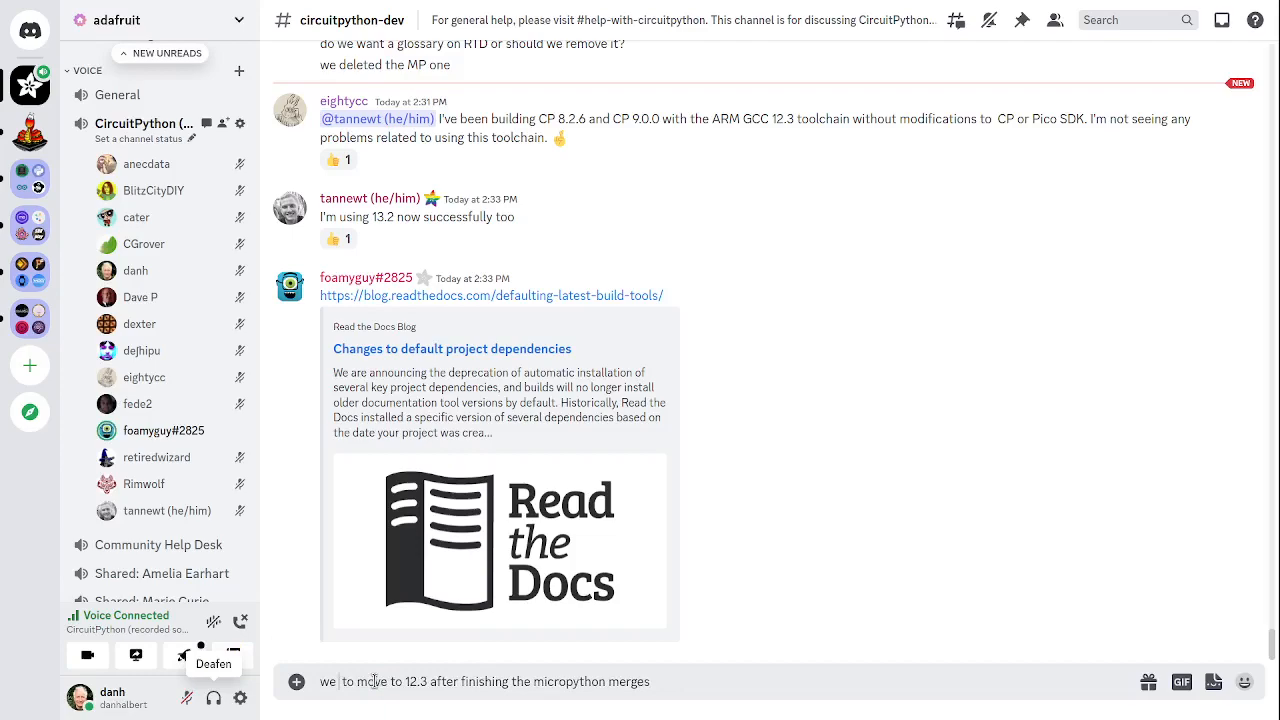
pyautogui.write('plan')
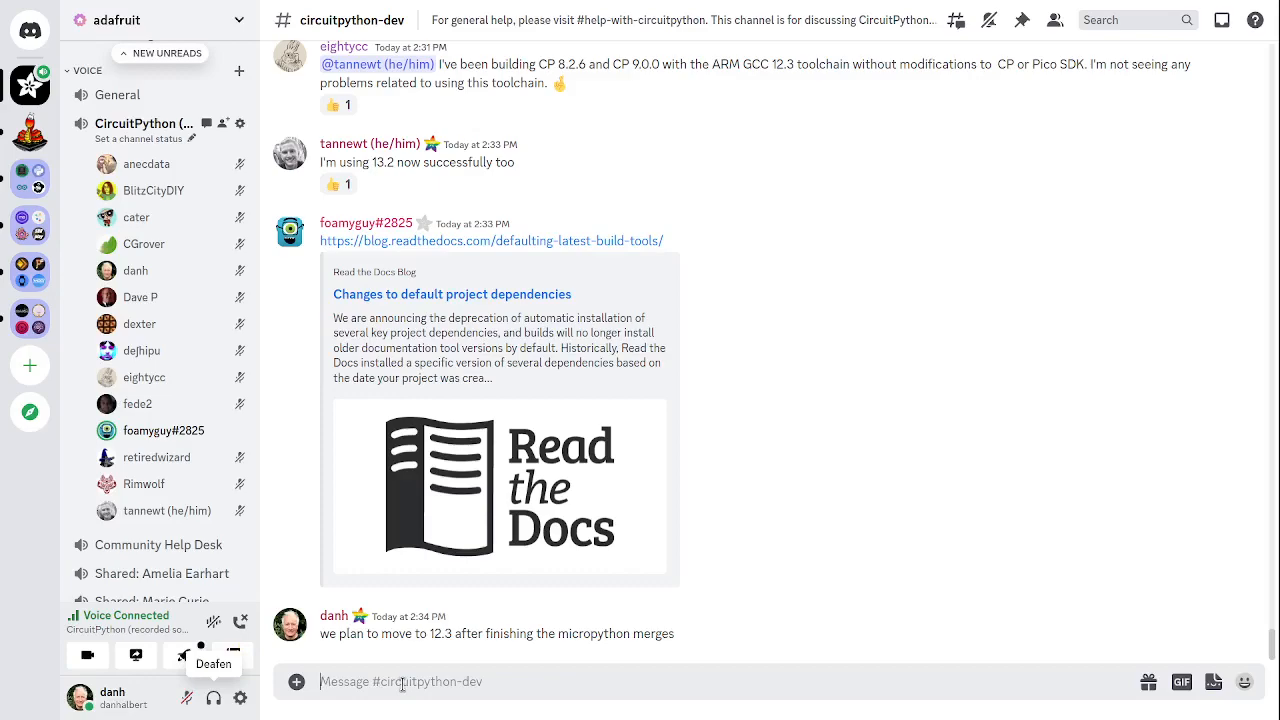
# Write the reply that gcc 13 would save more space but ARM has no downloadable toolchain yet.
pyautogui.write('gcc')
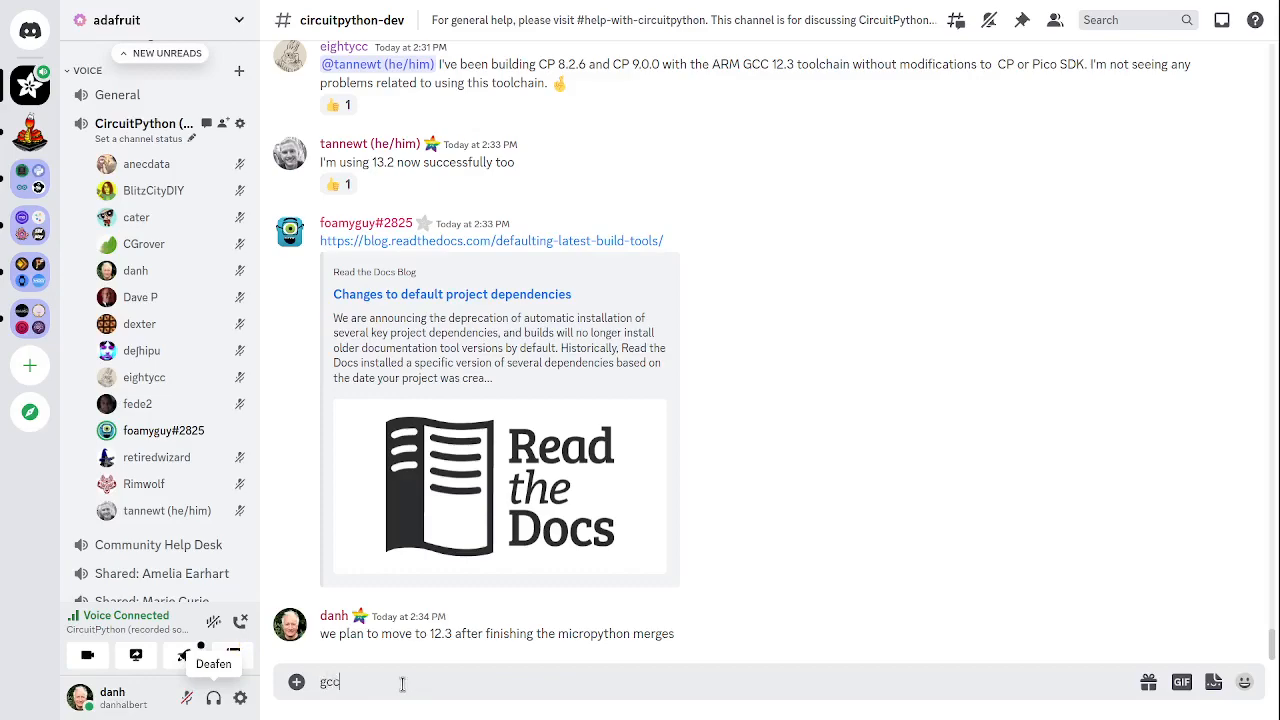
pyautogui.write('13 lo')
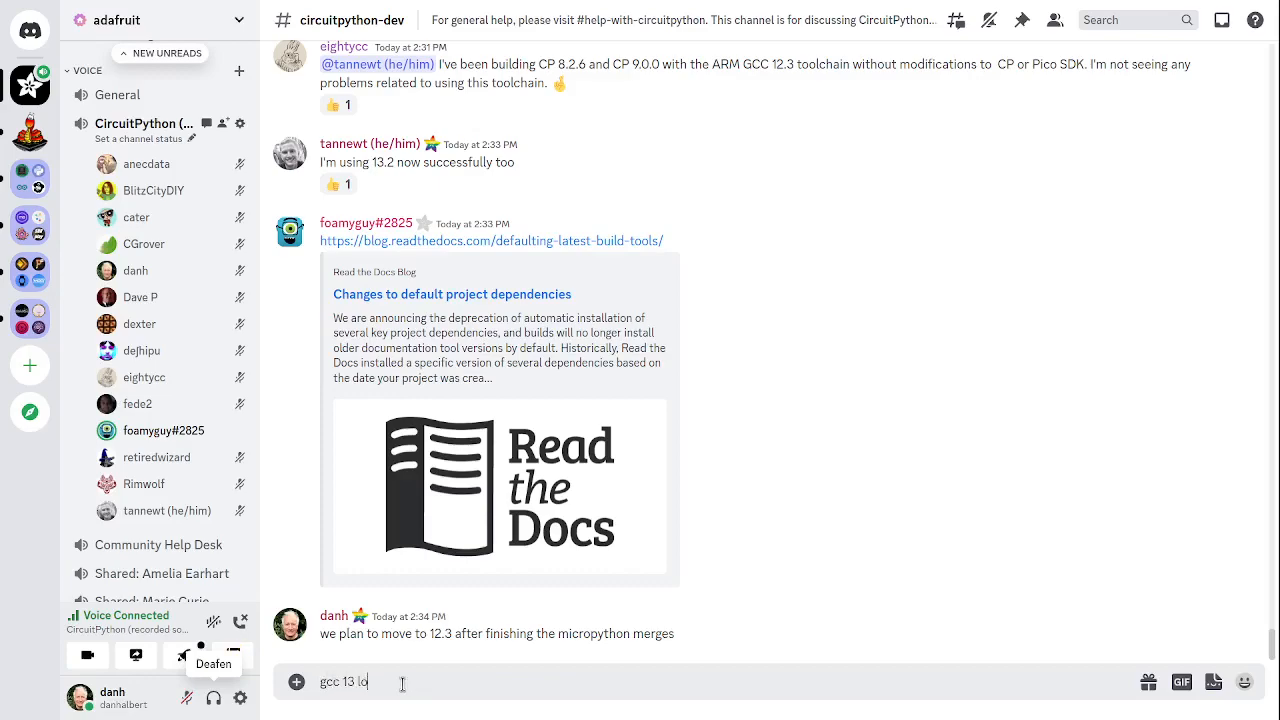
pyautogui.write('ooks like it would s')
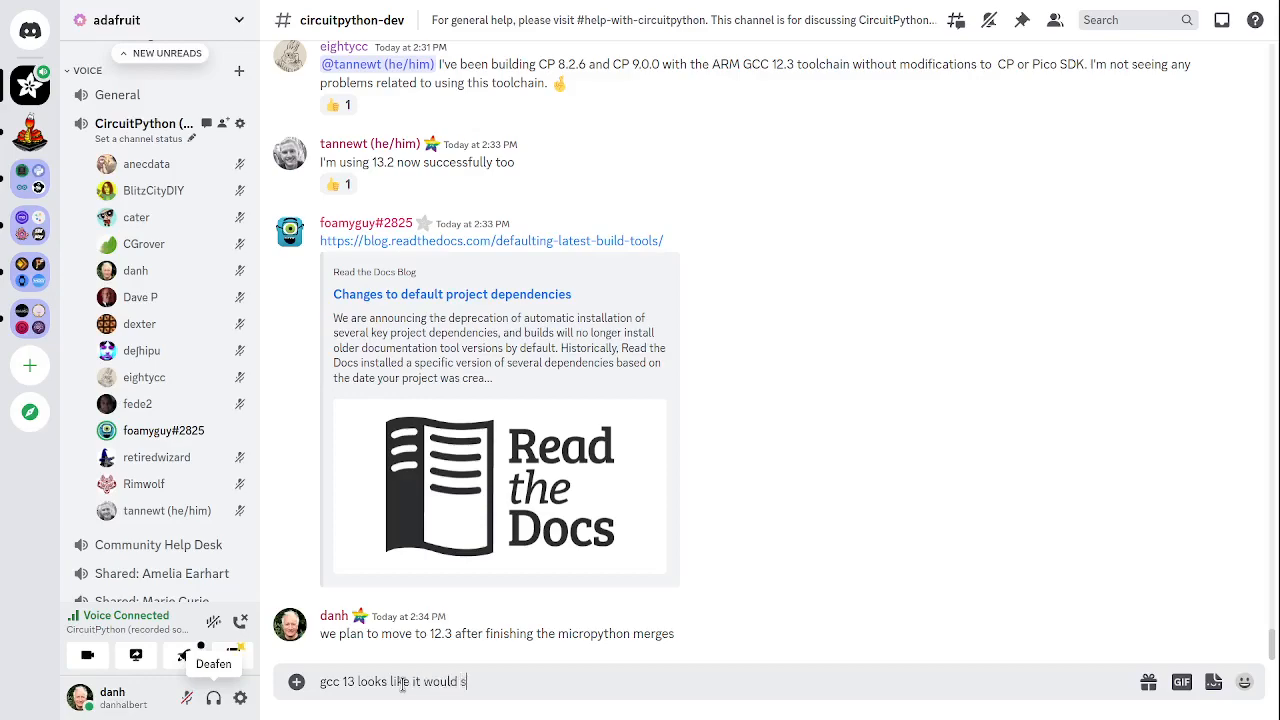
pyautogui.write('ave')
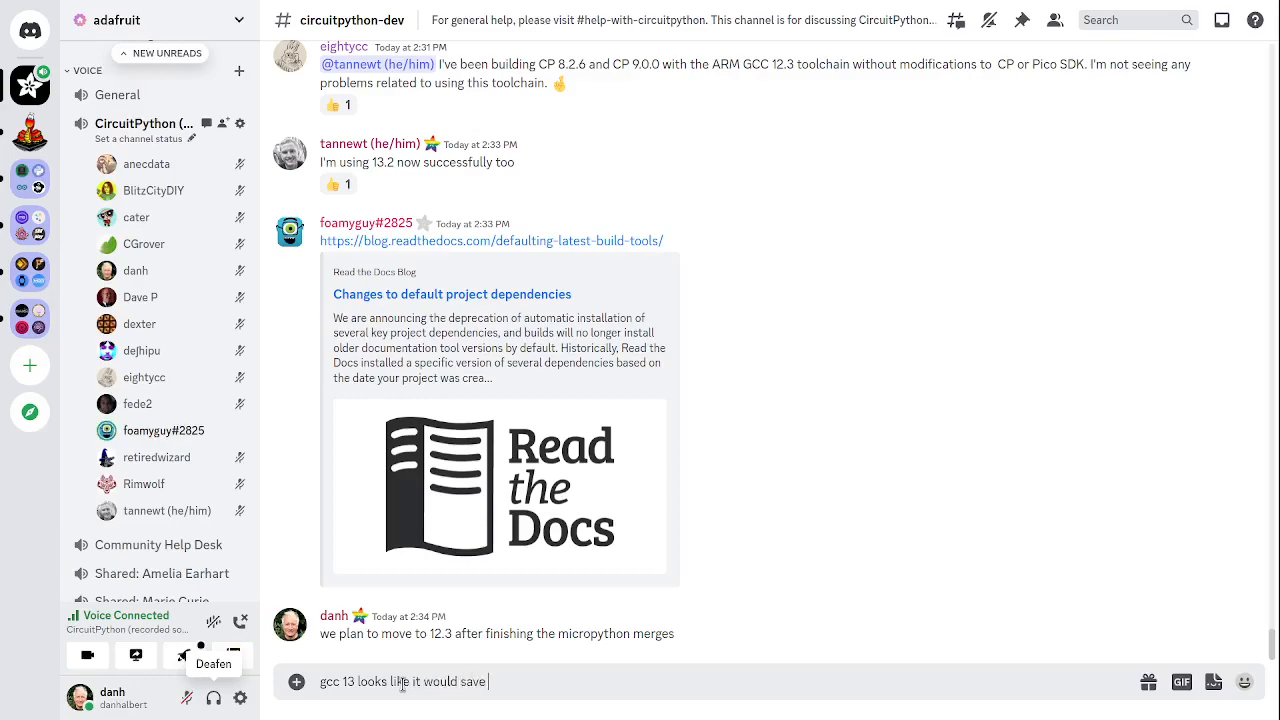
pyautogui.write('more space, but there is no ARM')
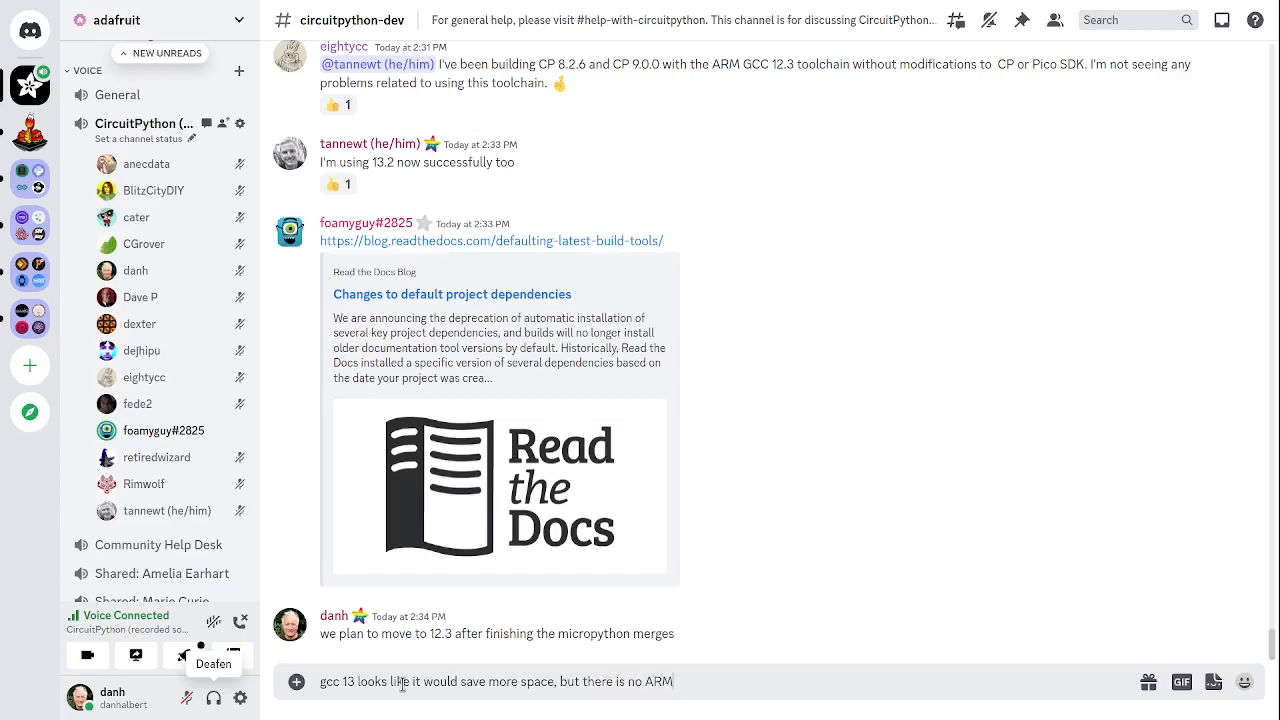
pyautogui.write('do')
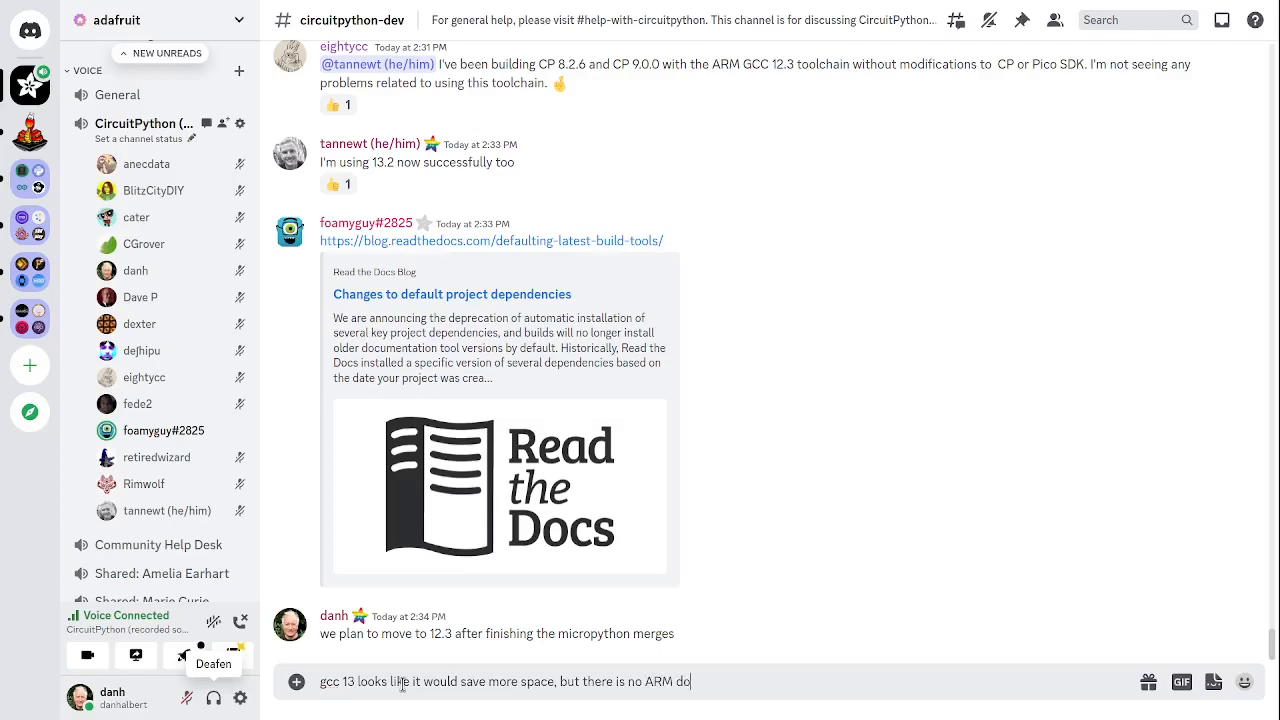
pyautogui.write('downloa')
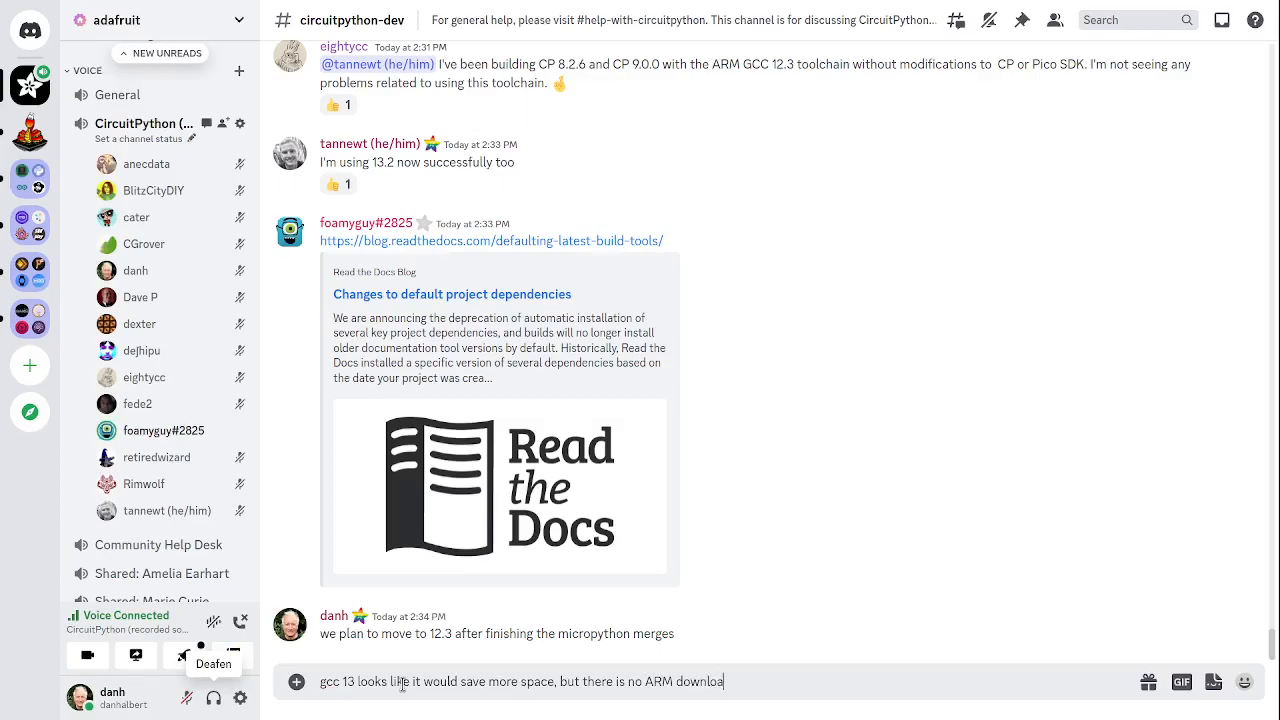
pyautogui.press('Backspace')
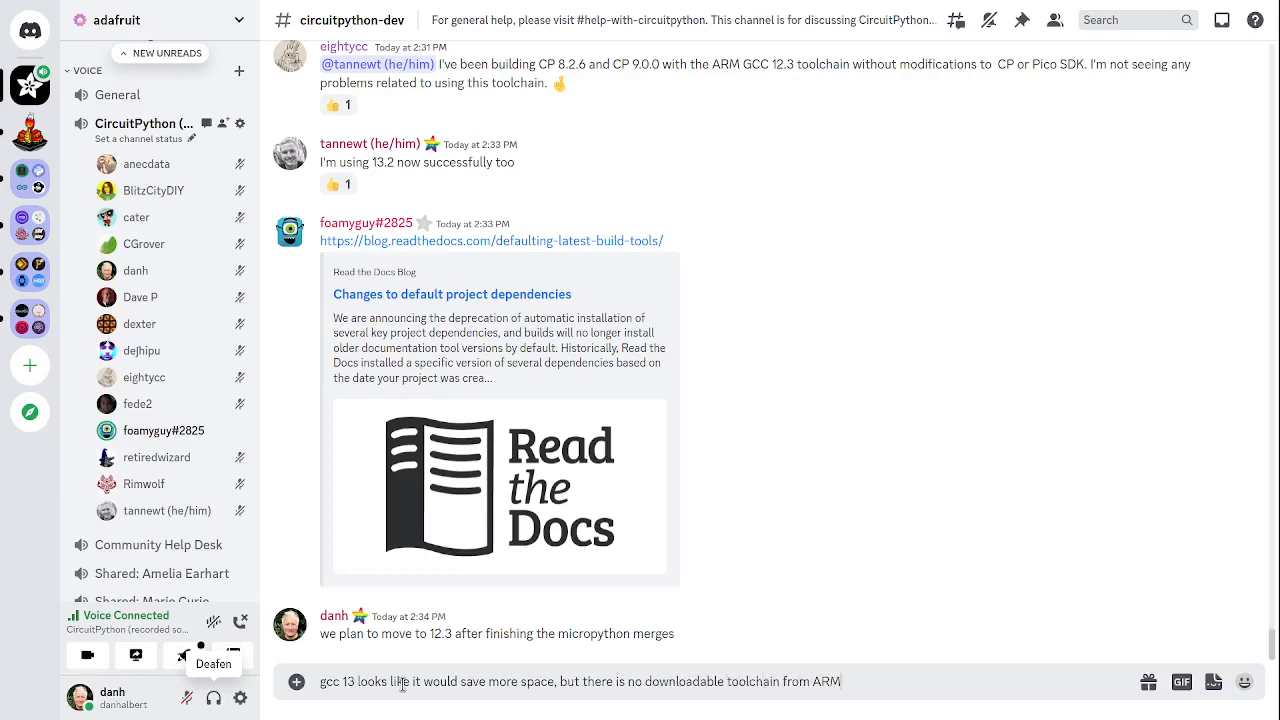
pyautogui.write('yet')
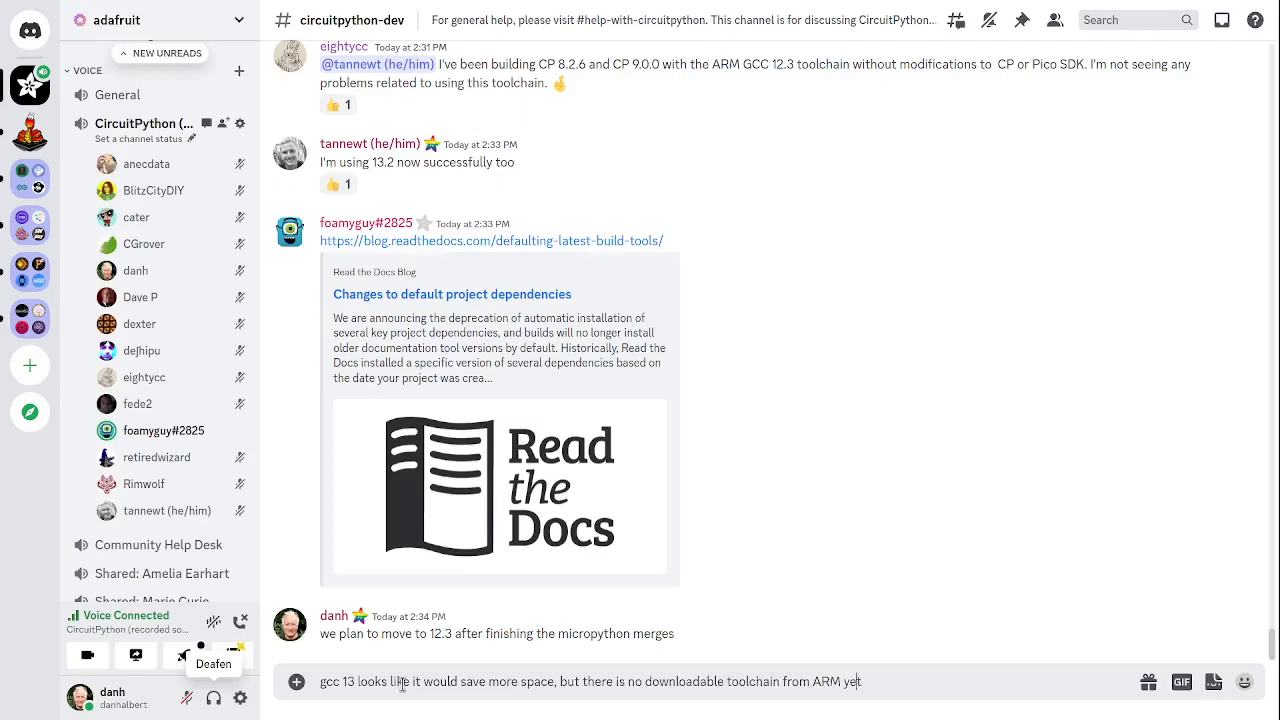
pyautogui.write('wtf')
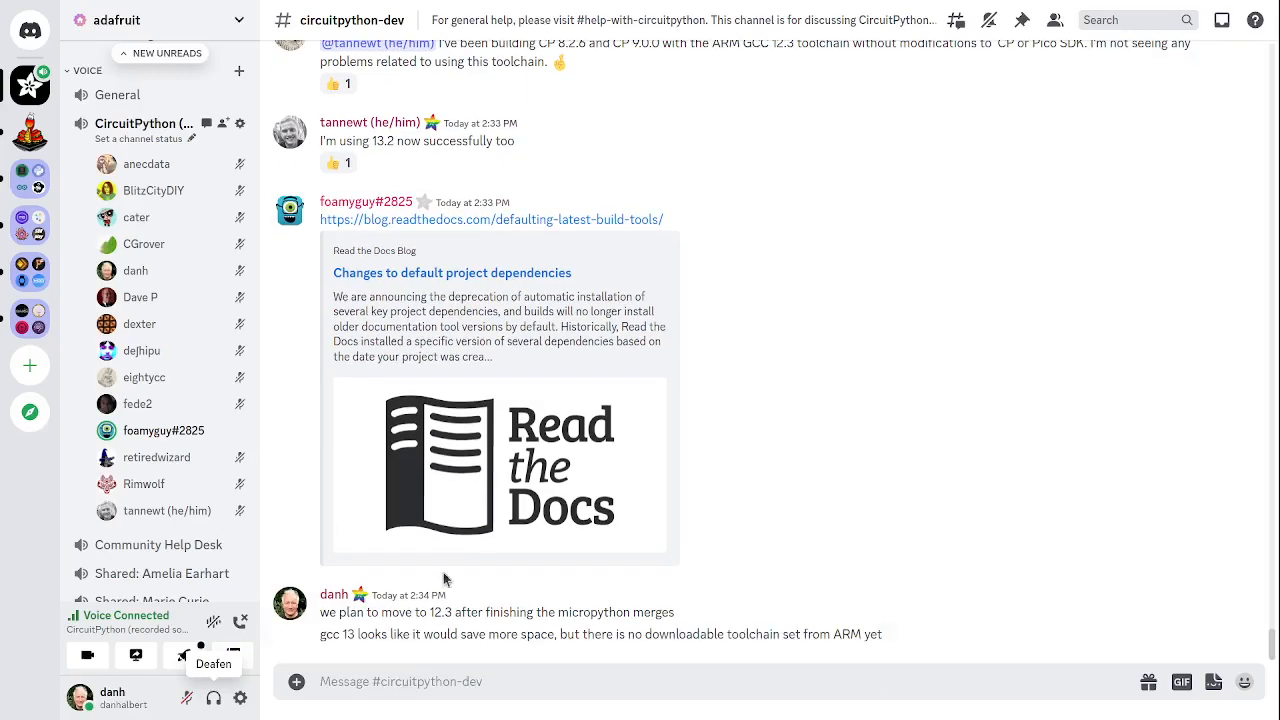
pyautogui.moveTo(600, 144)
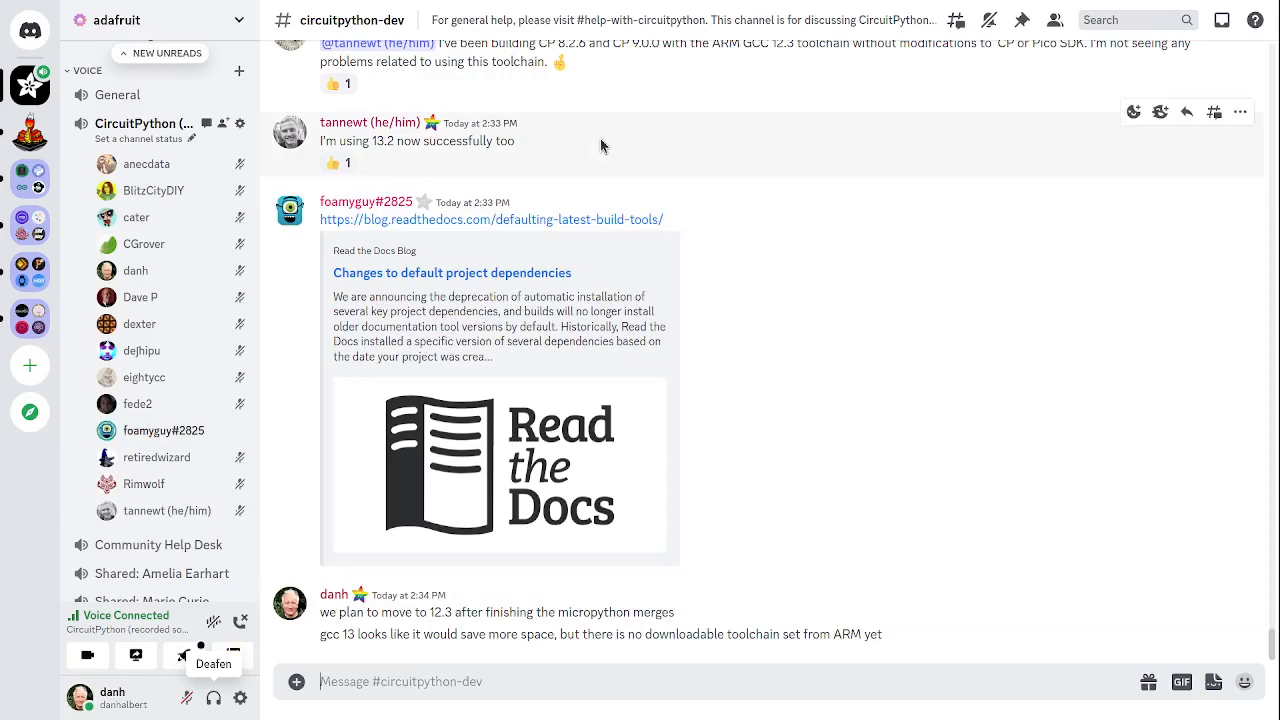
pyautogui.moveTo(716, 184)
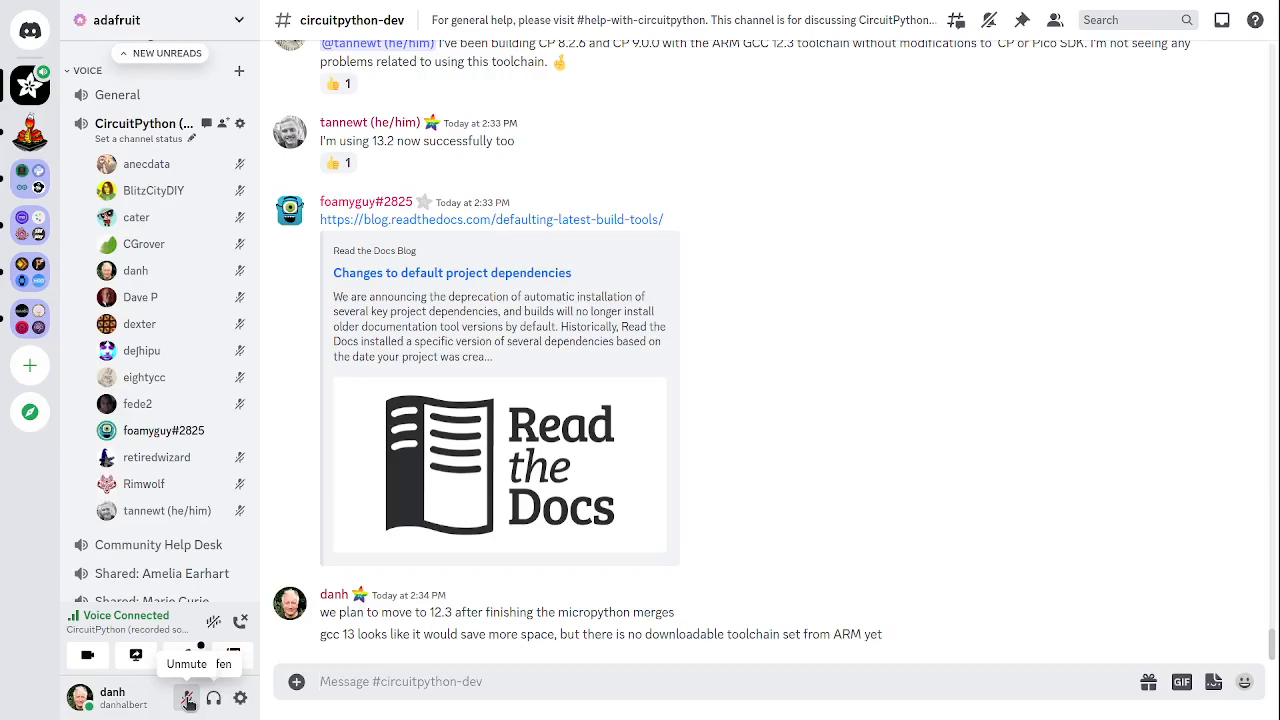
# Unmute the microphone in the ongoing CircuitPython voice call.
pyautogui.click(188, 696)
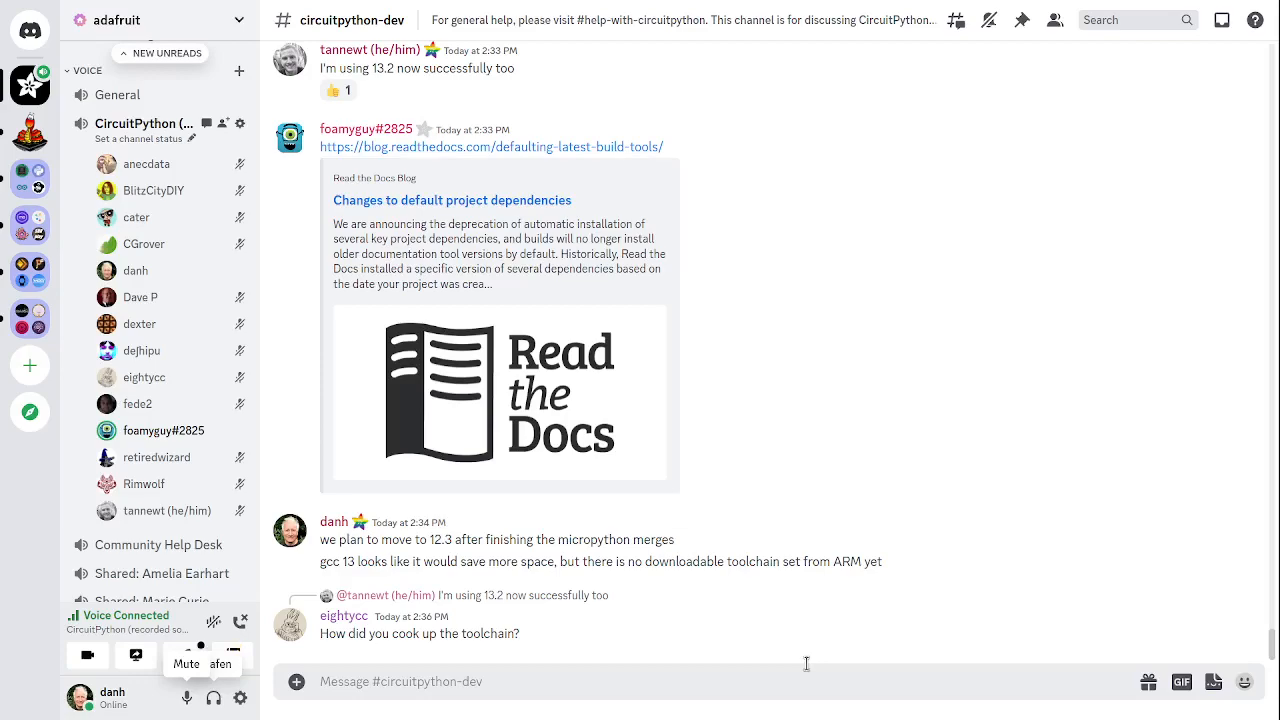
pyautogui.moveTo(952, 536)
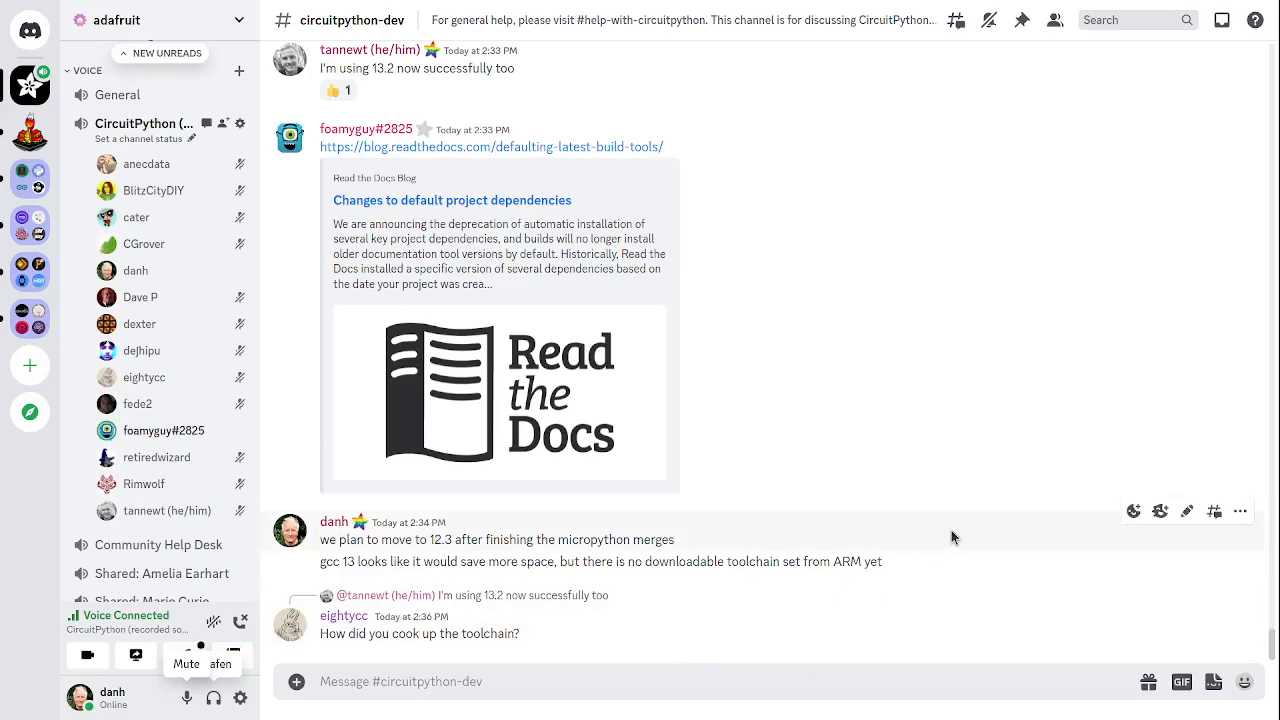
pyautogui.moveTo(858, 568)
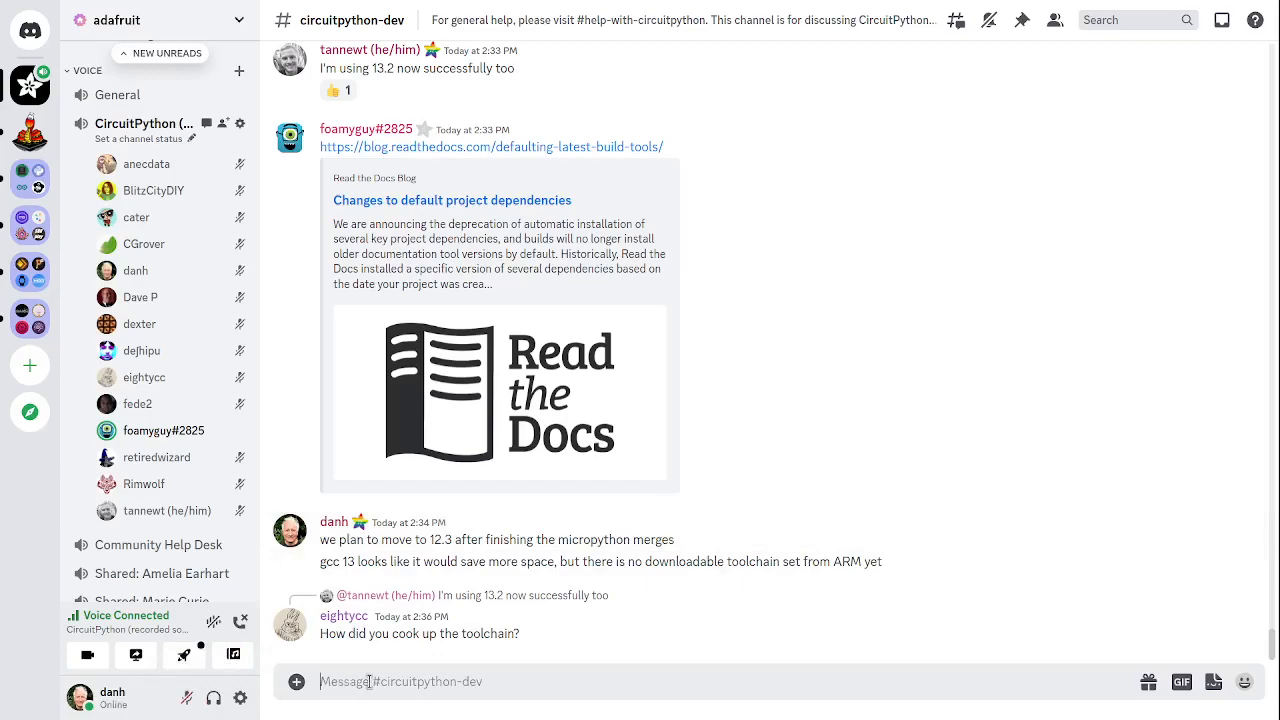
# Reply 'we just point to the arm download' to eightycc's toolchain question.
pyautogui.write('we just')
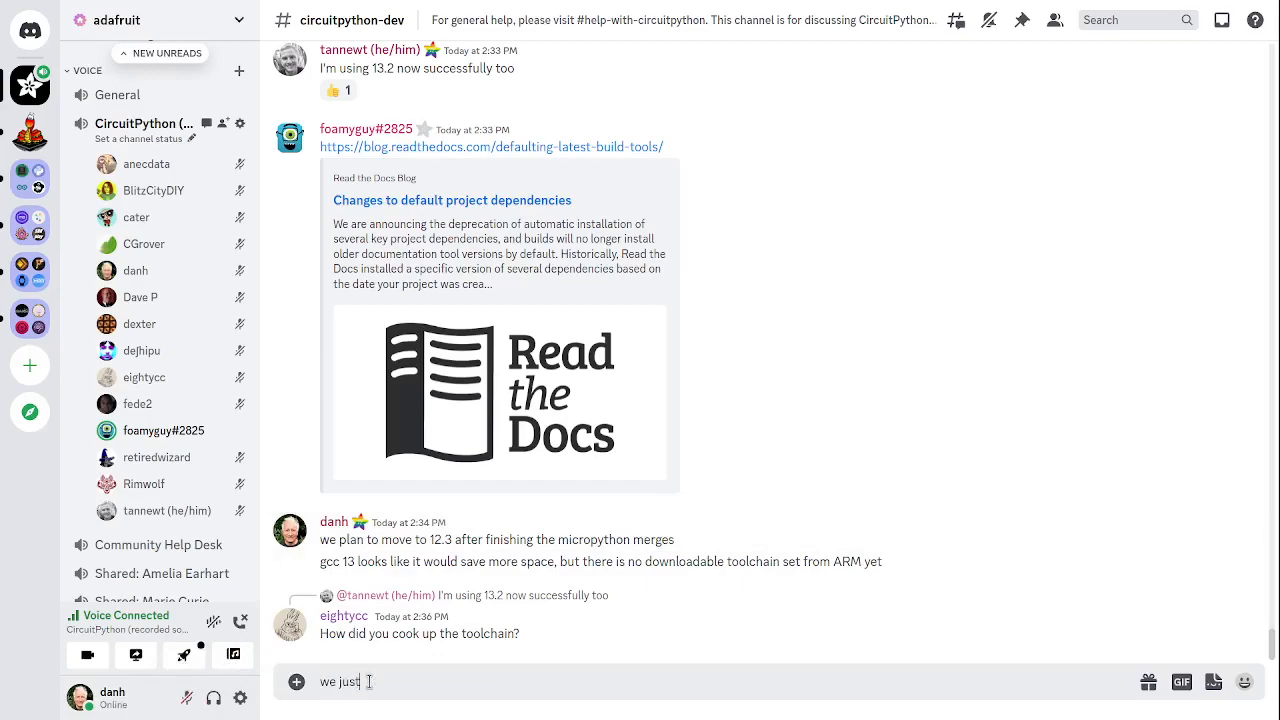
pyautogui.write('point to the arm dow')
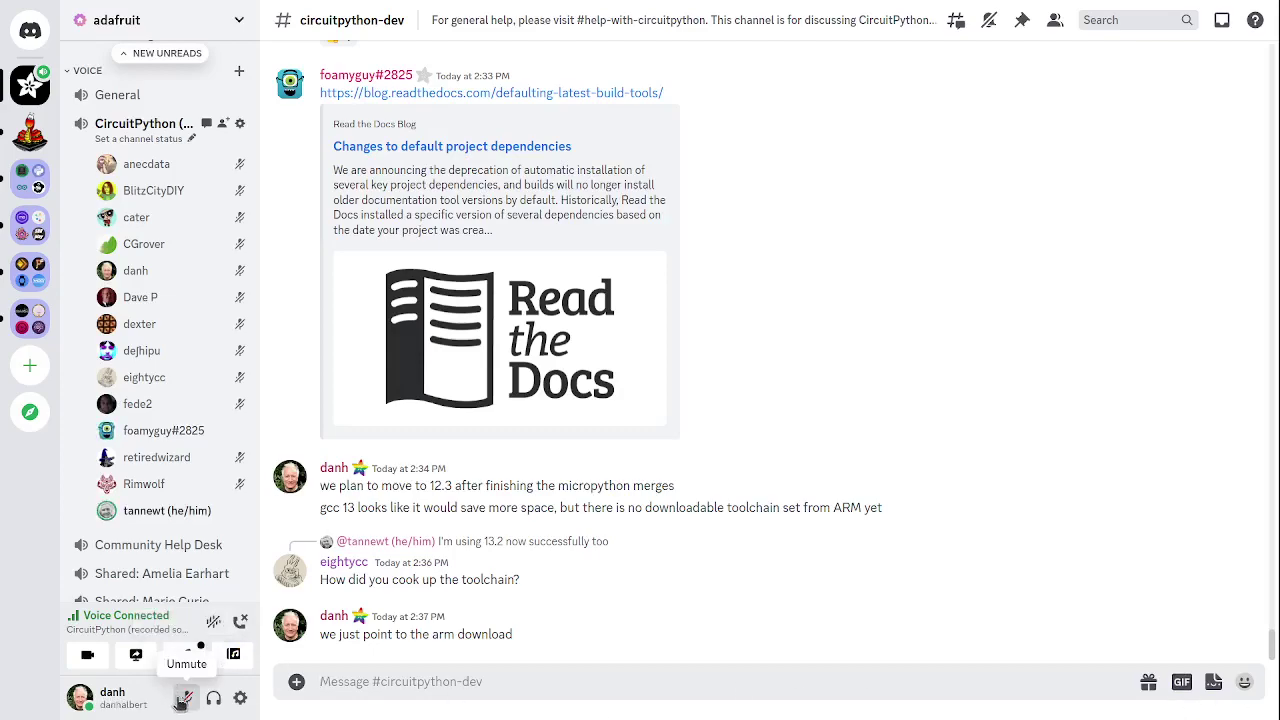
pyautogui.click(180, 698)
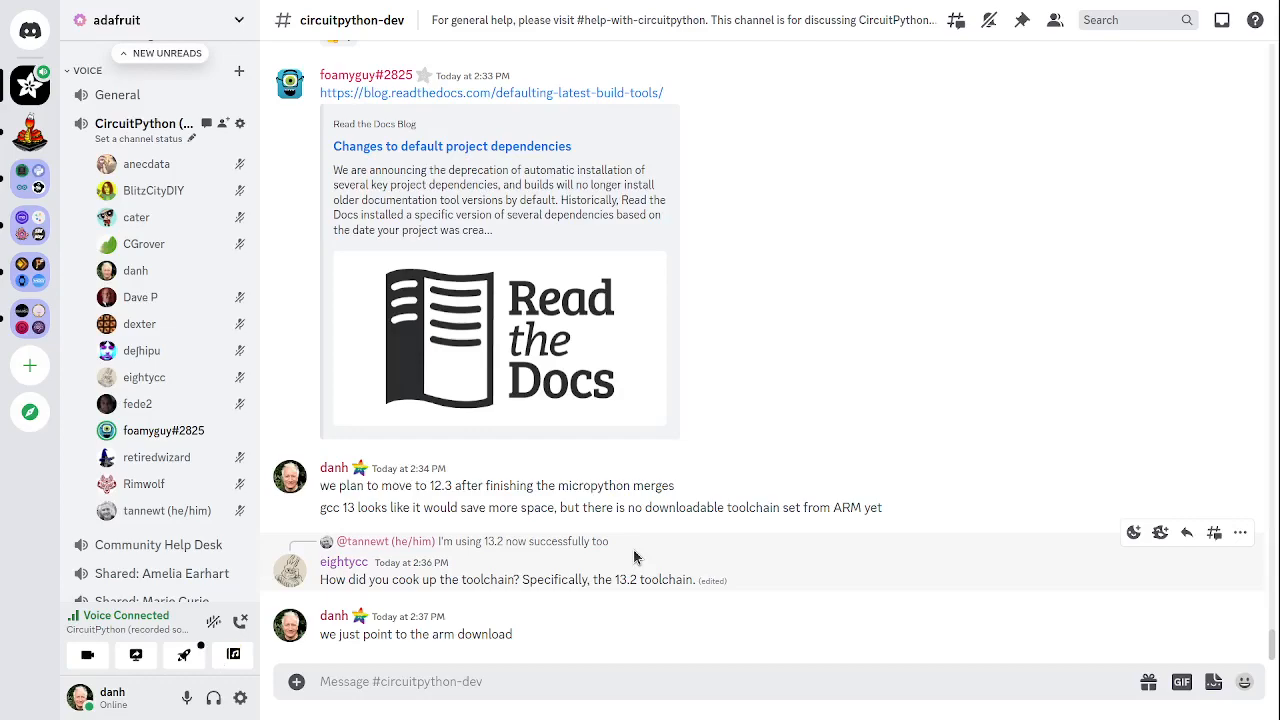
pyautogui.moveTo(634, 558)
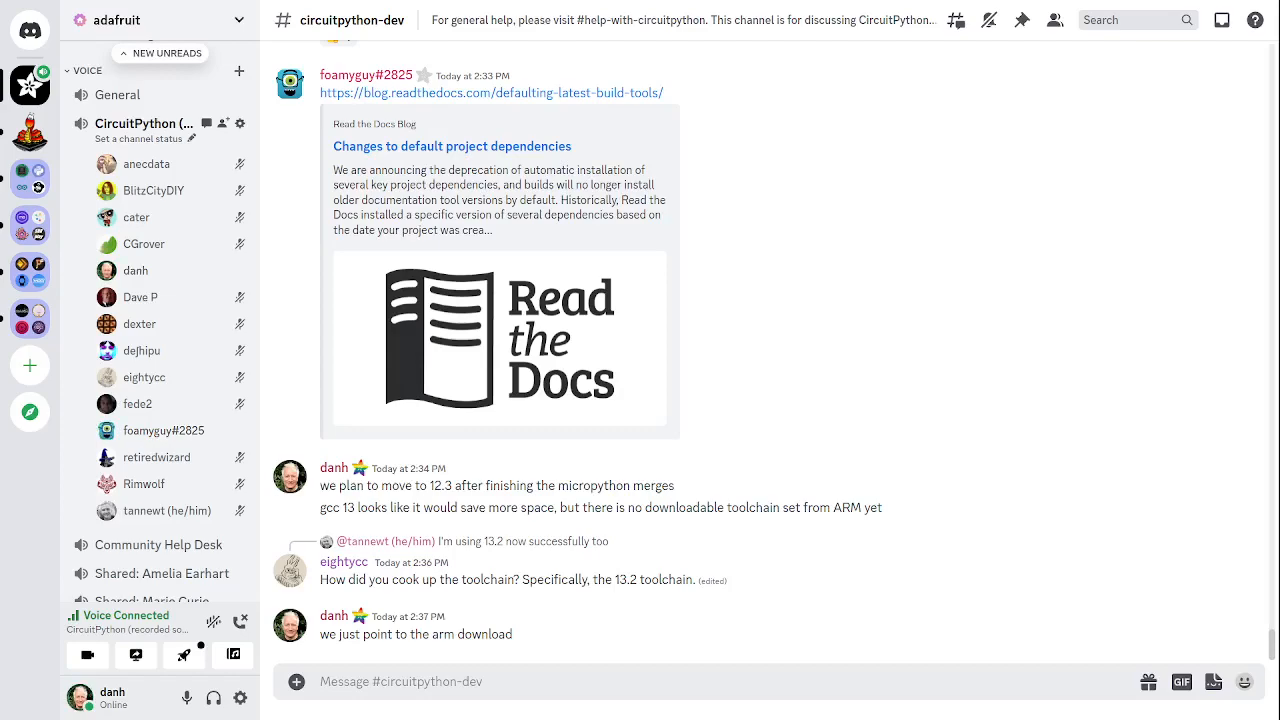
pyautogui.moveTo(1216, 532)
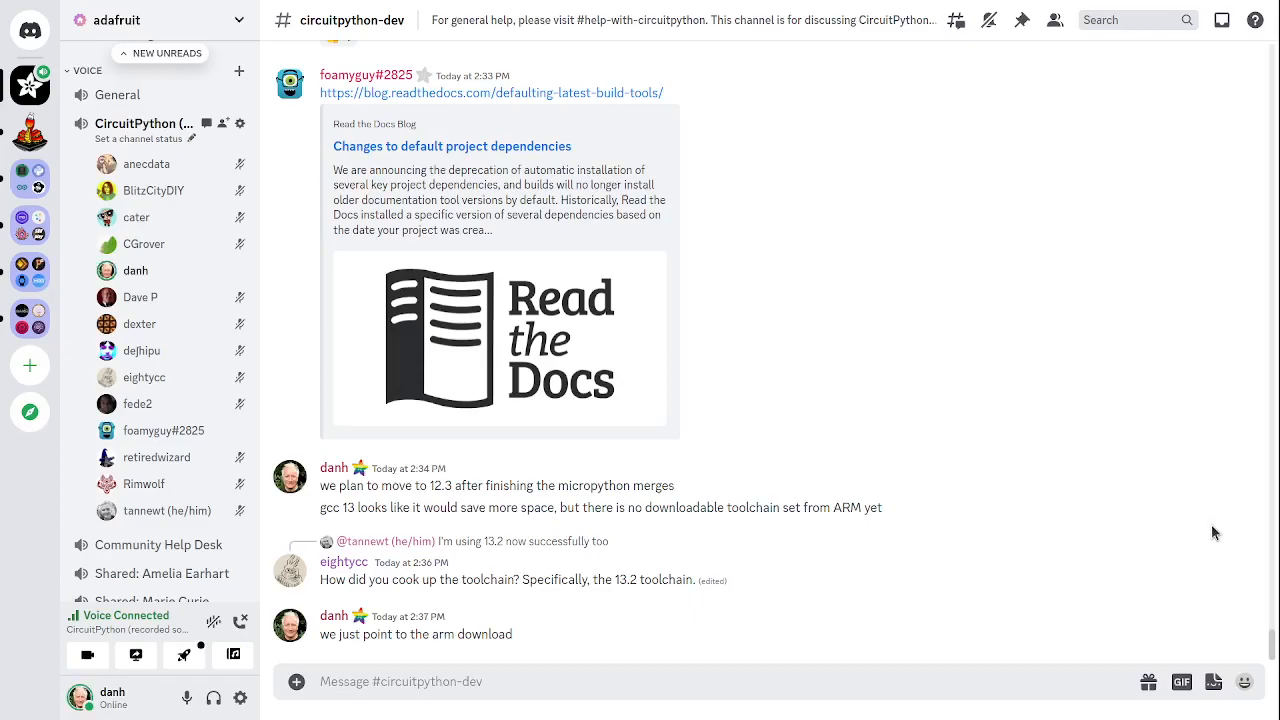
pyautogui.scroll(3)
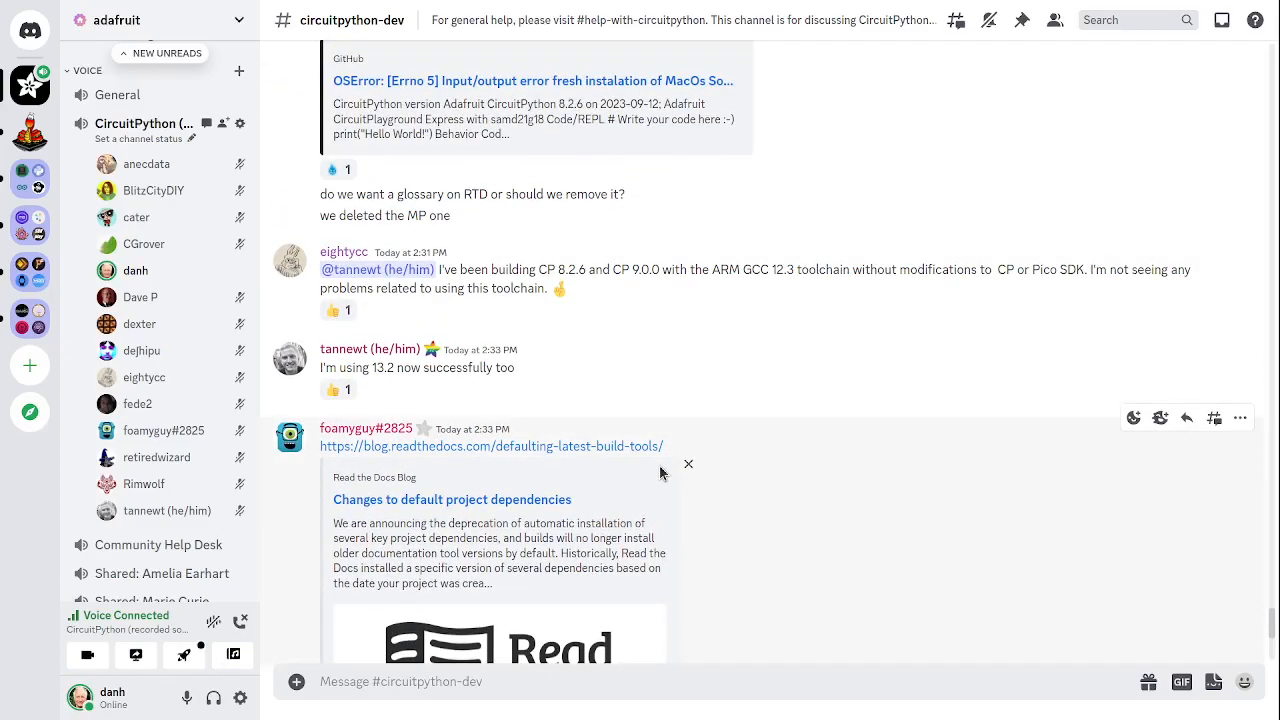
pyautogui.scroll(-3)
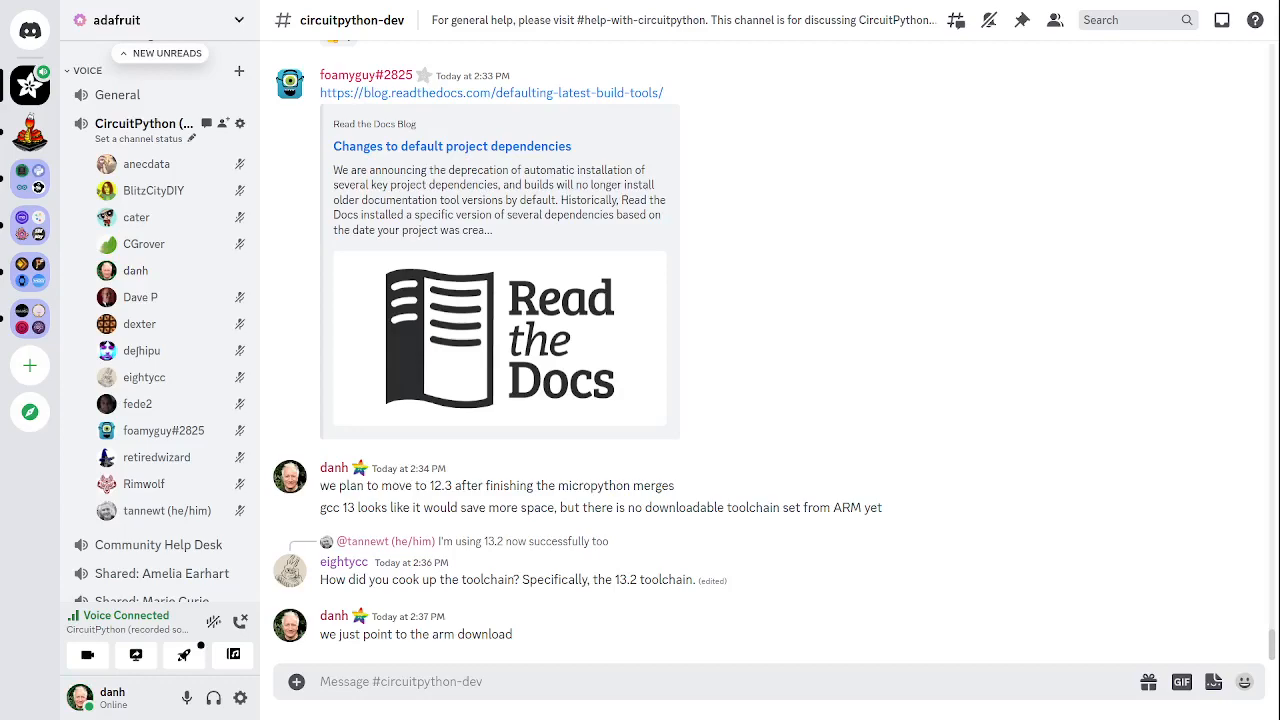
pyautogui.moveTo(866, 526)
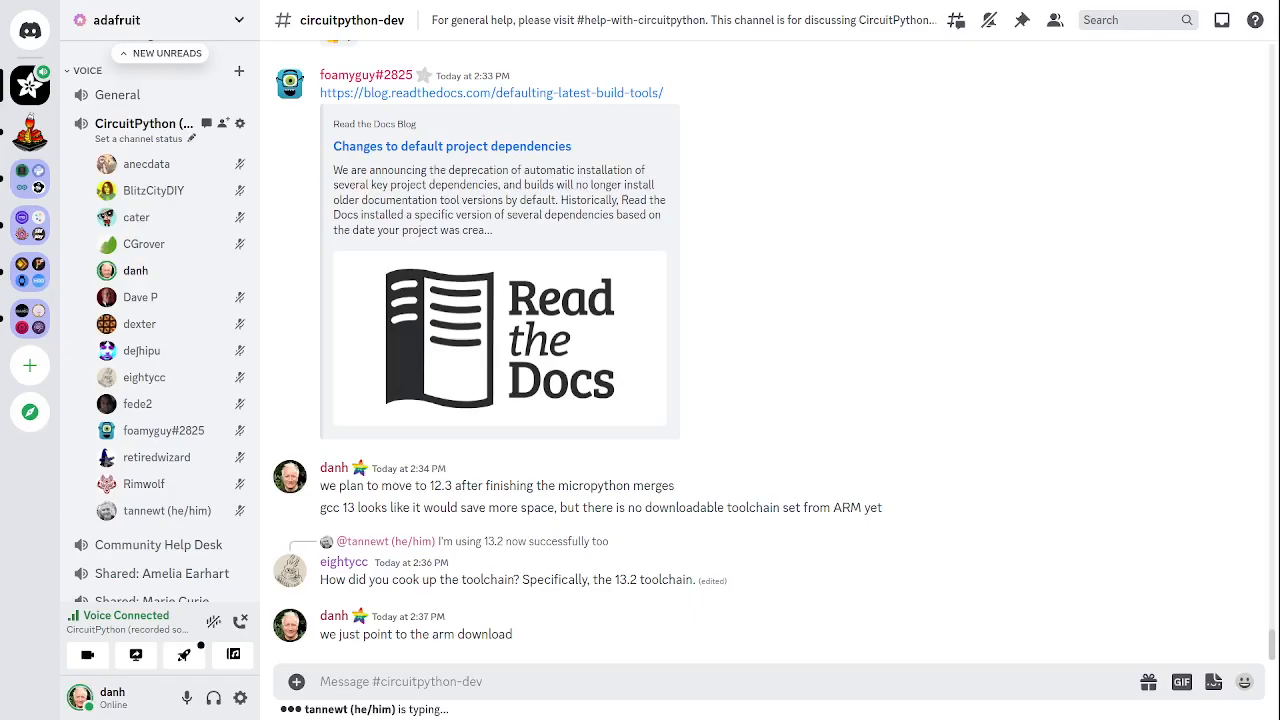
# Scroll #circuitpython-dev to the bottom to read tannewt's reply about building the toolchain from gcc sources on Arch Linux.
pyautogui.scroll(-3)
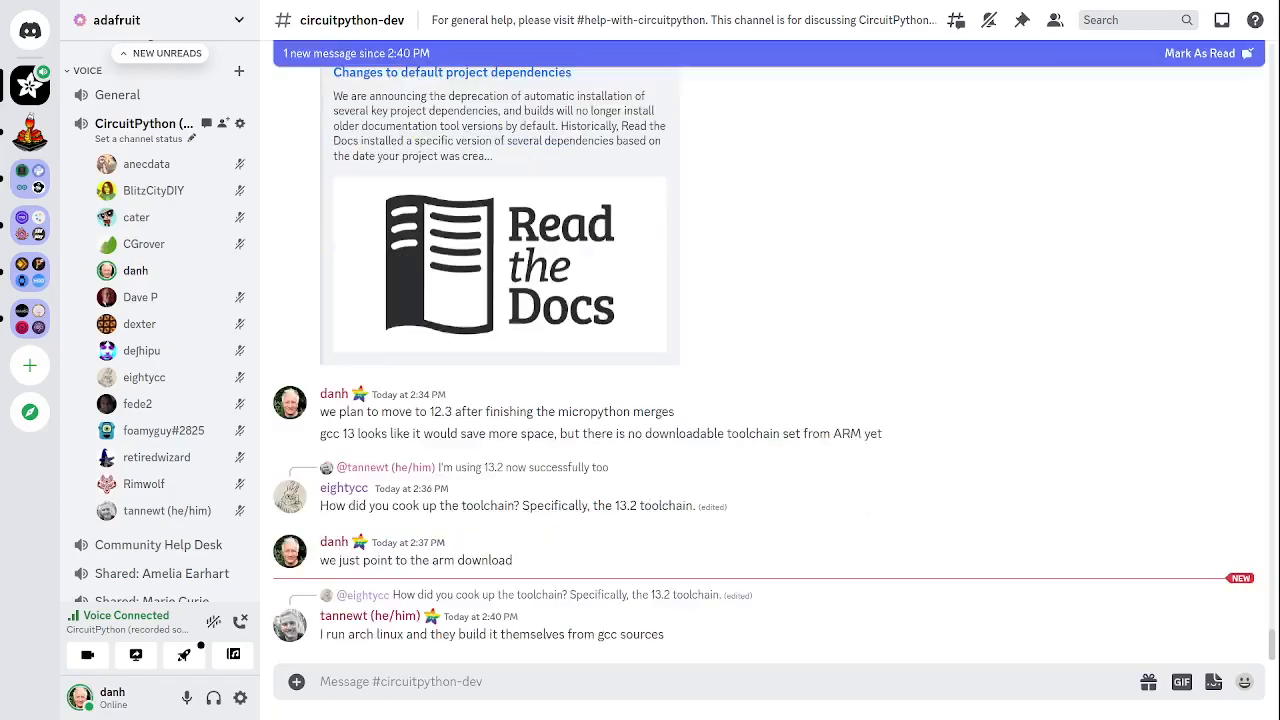